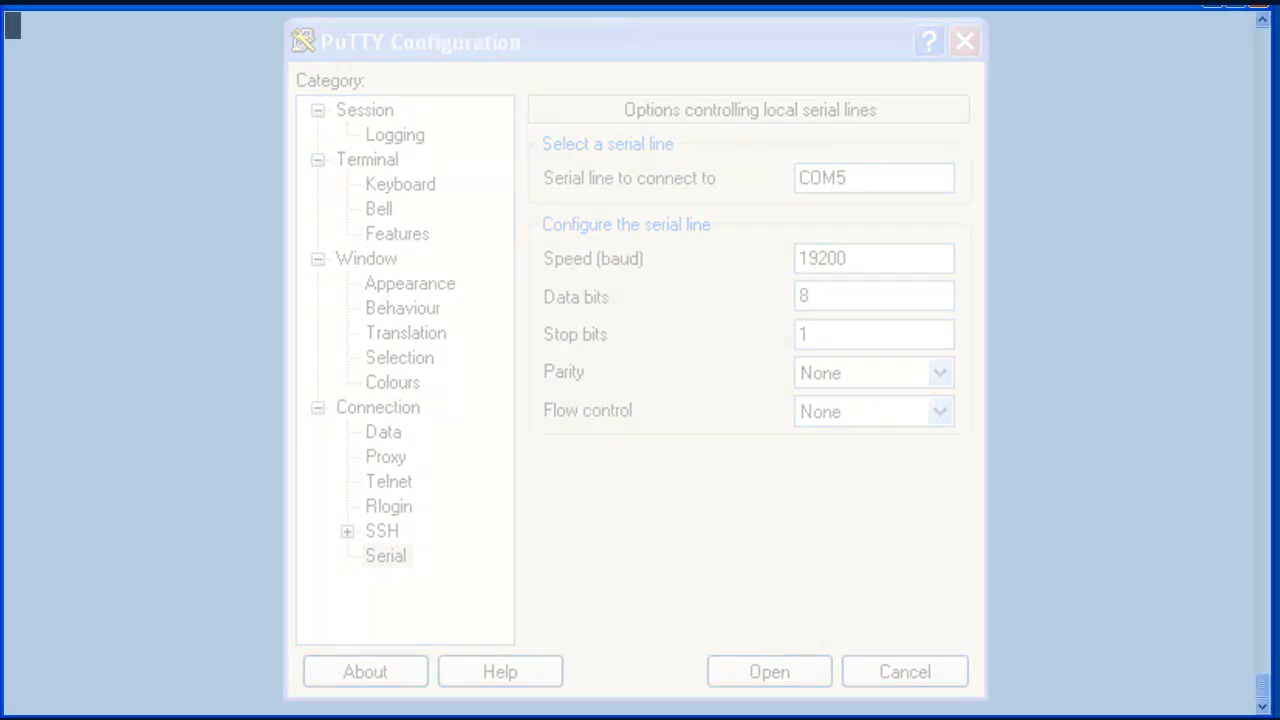
# Start the COM5 serial session at 19200 baud so the appliance boot log appears.
pyautogui.click(768, 672)
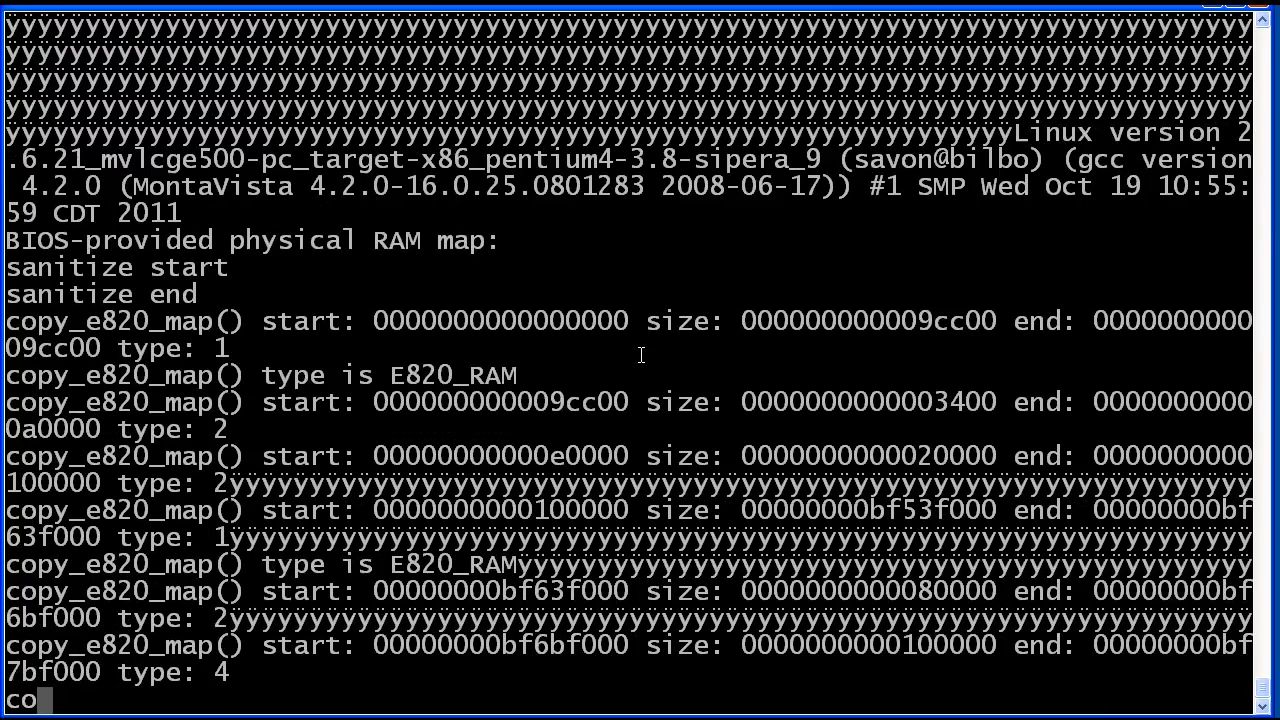
# Follow the scrolling boot output until the appliance reaches its configuration menu.
pyautogui.scroll(-3)
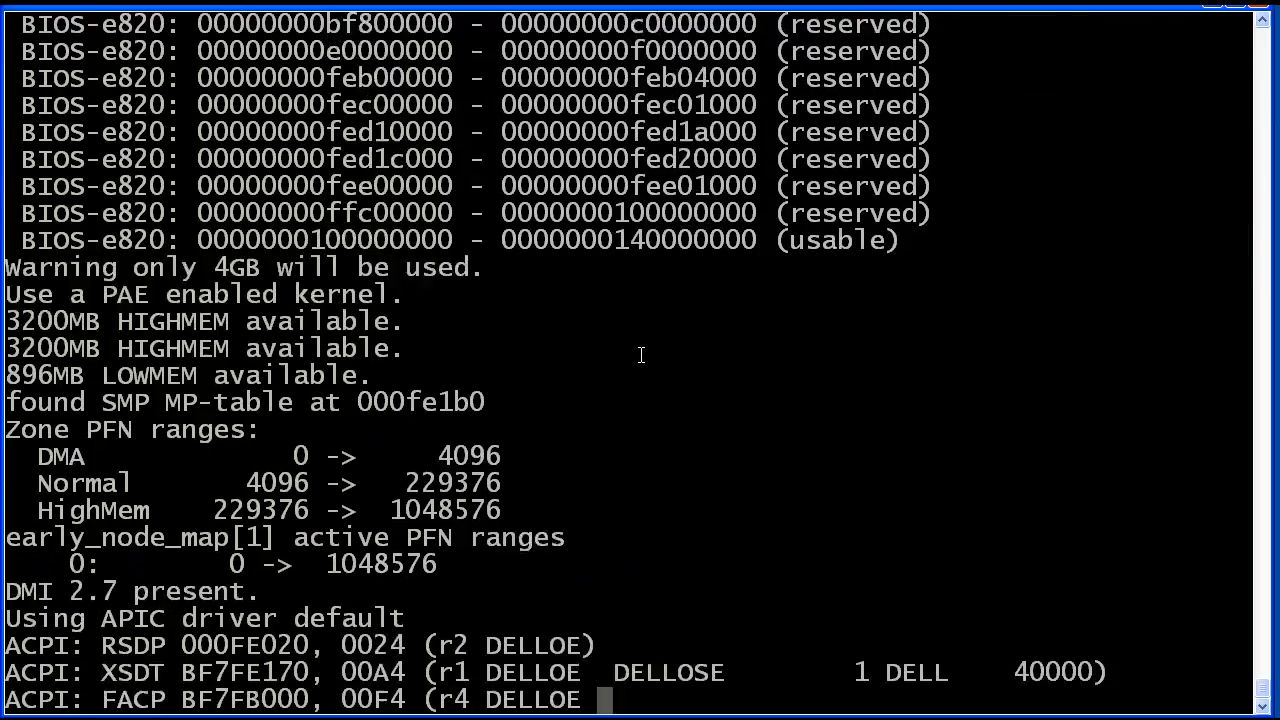
pyautogui.scroll(-3)
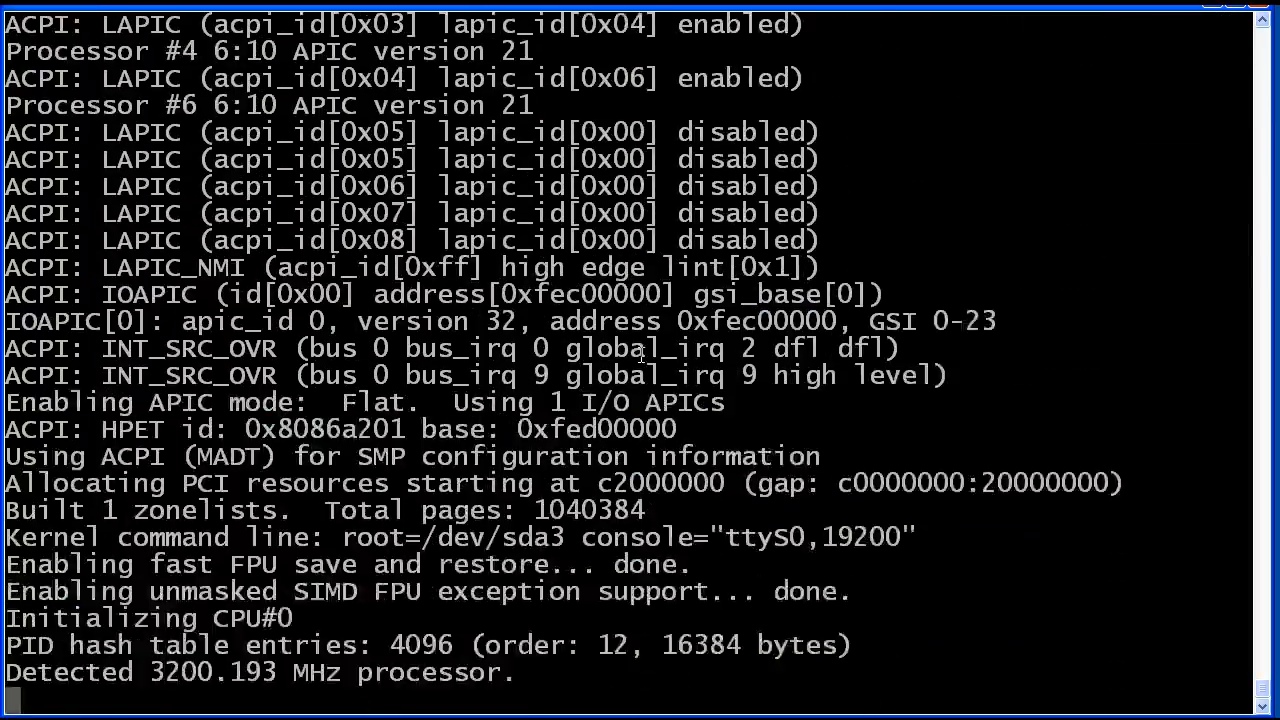
pyautogui.scroll(-3)
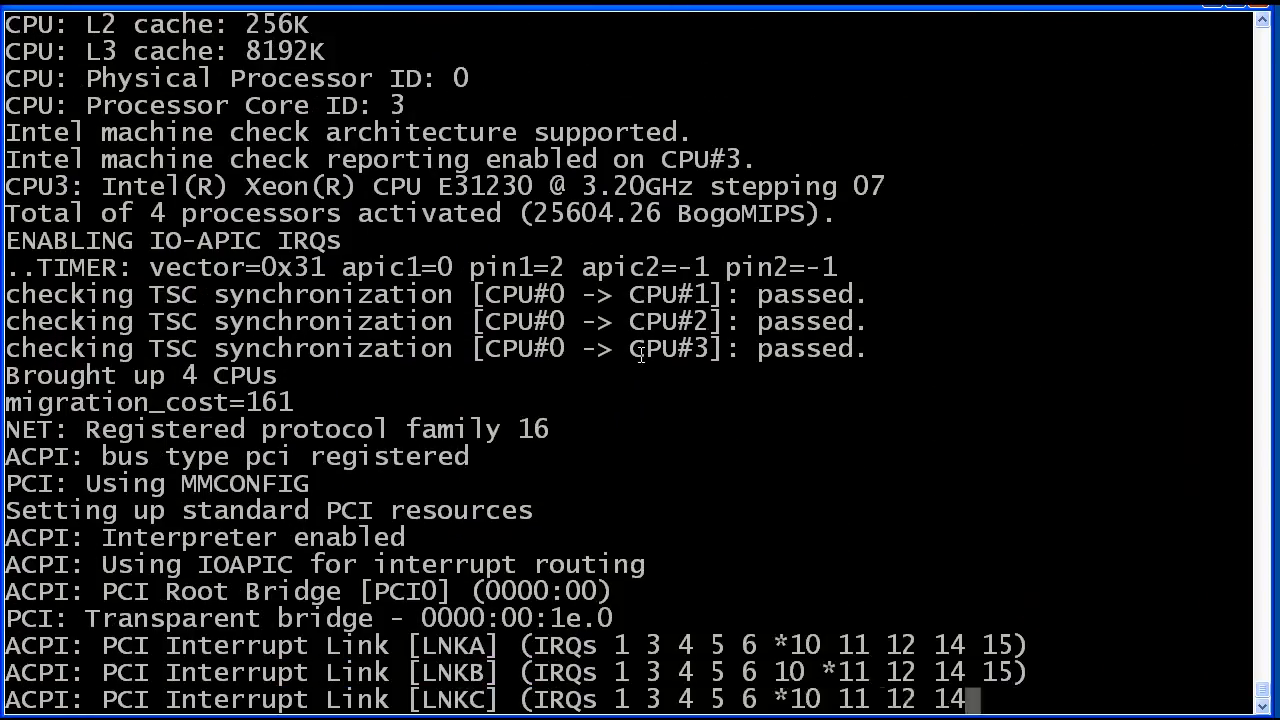
pyautogui.scroll(-3)
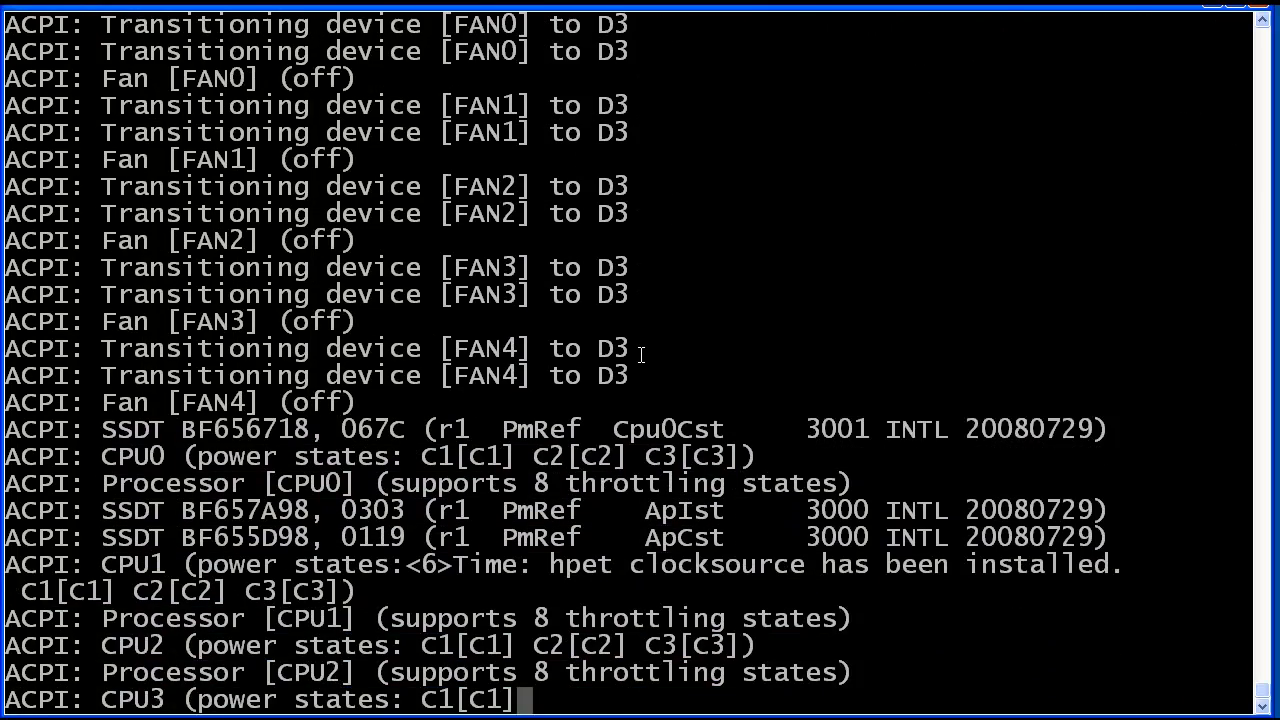
pyautogui.scroll(-3)
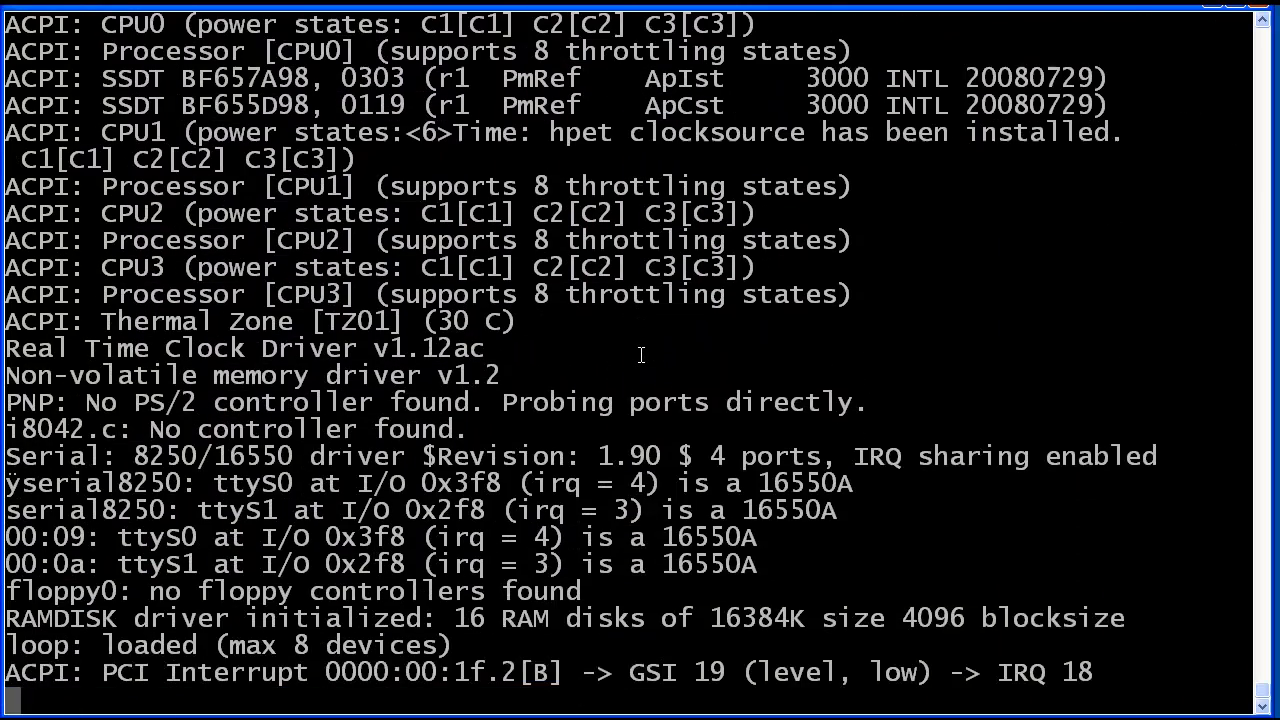
pyautogui.scroll(-3)
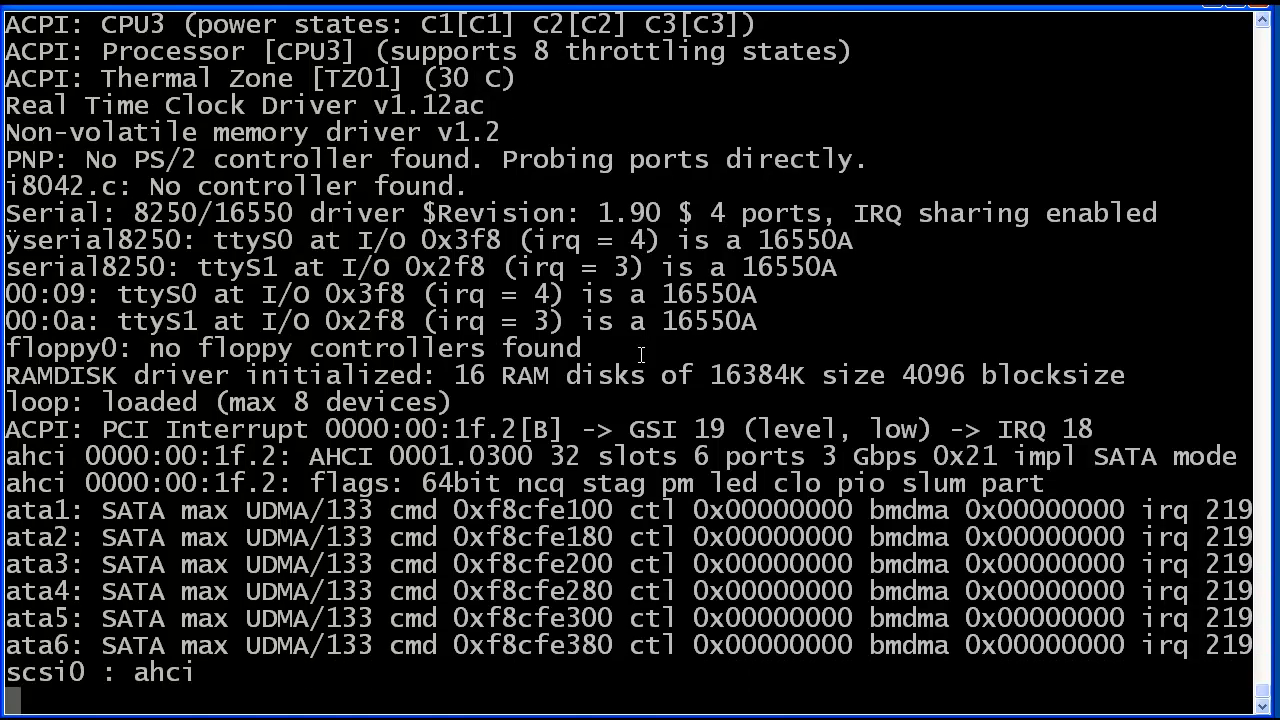
pyautogui.scroll(-3)
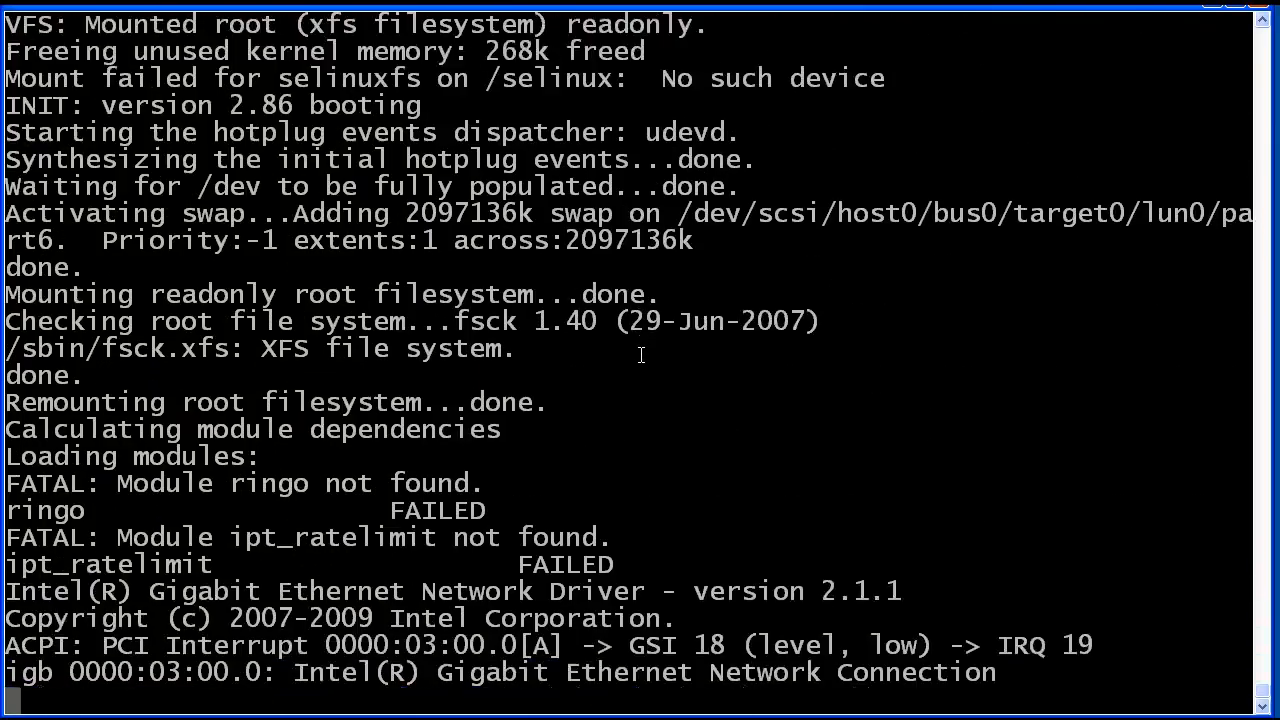
pyautogui.scroll(-3)
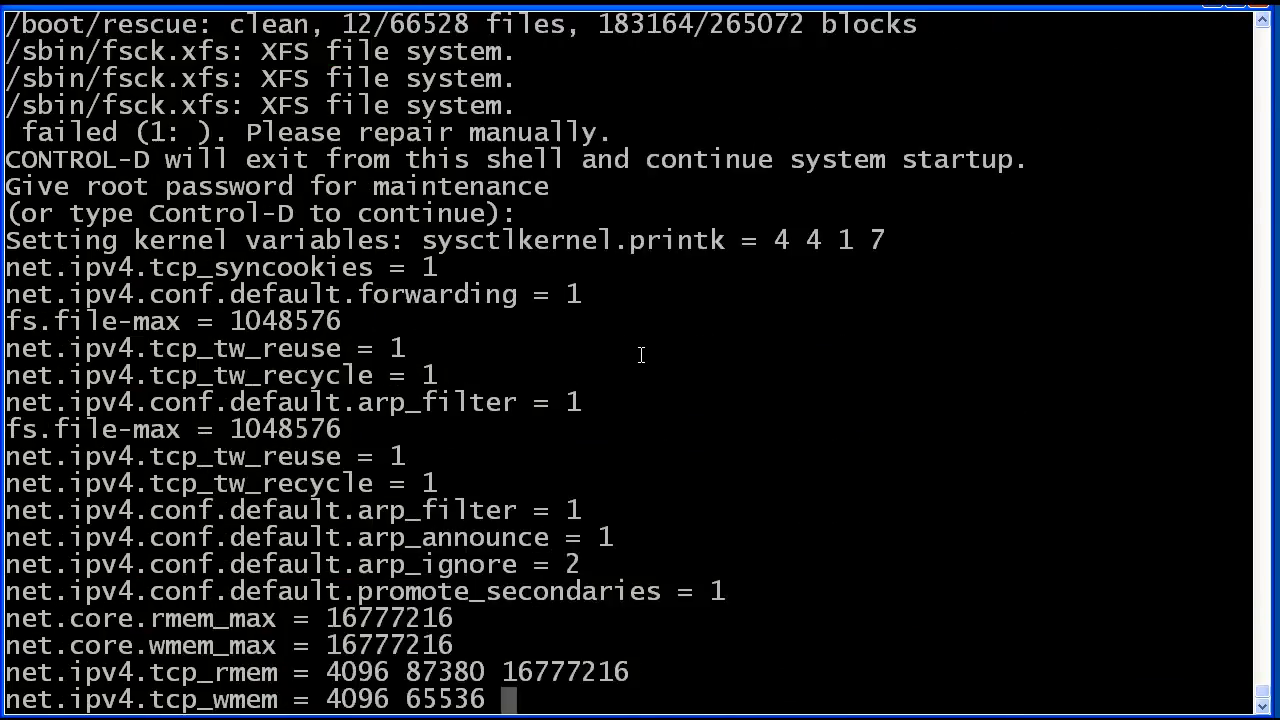
pyautogui.scroll(-3)
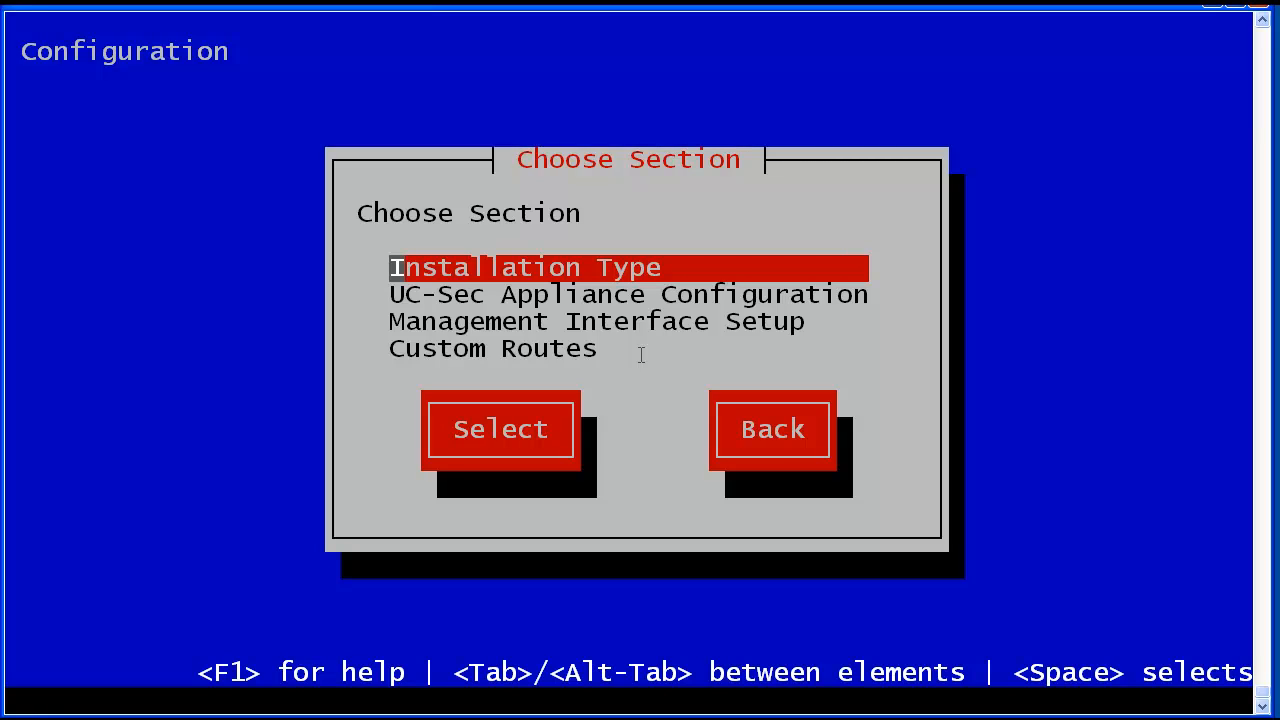
# Choose Installation Type and confirm EMS+UC-Sec single box.
pyautogui.click(500, 428)
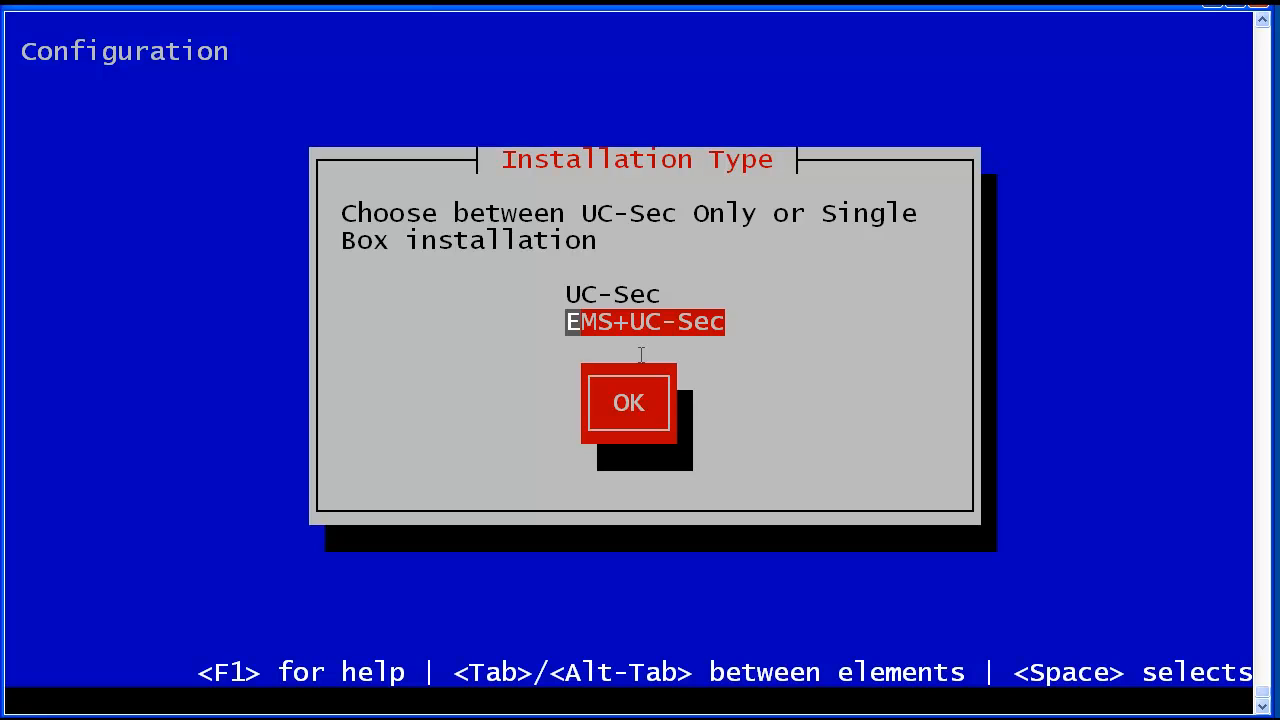
pyautogui.click(628, 402)
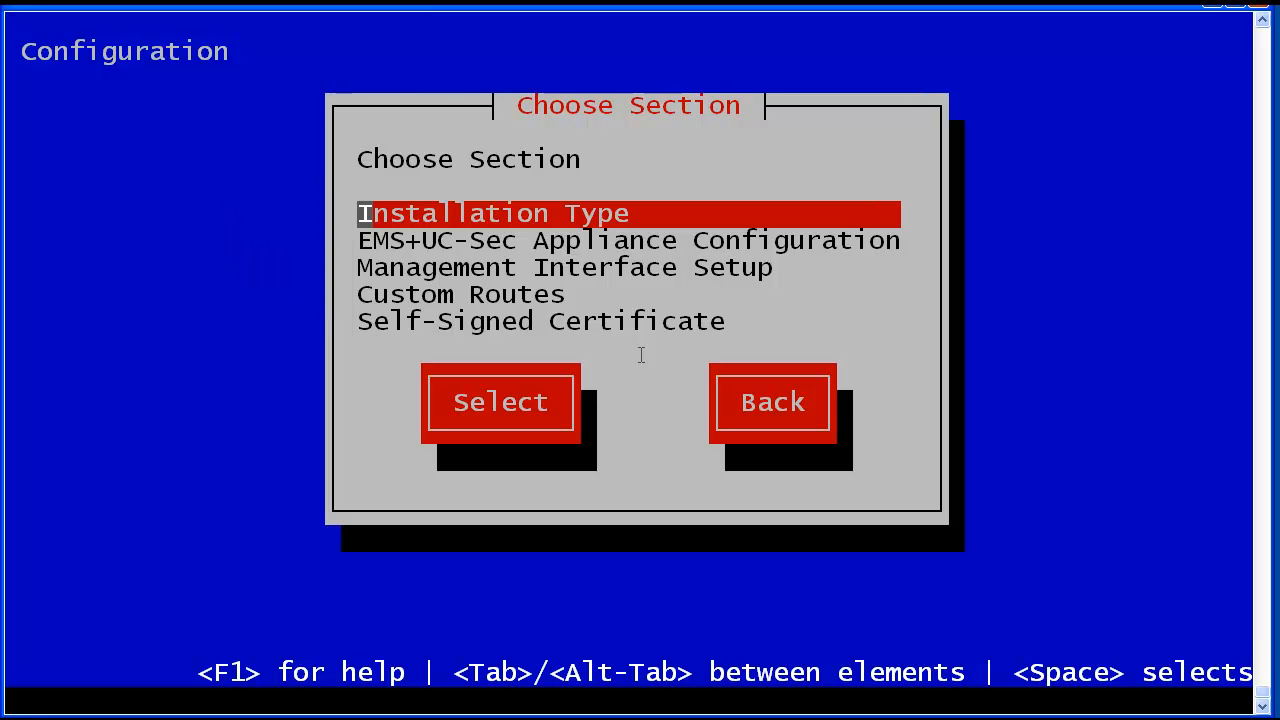
# In Appliance Configuration, name the appliance avayasbce with domain suffix avaya.com.
pyautogui.press('Down')
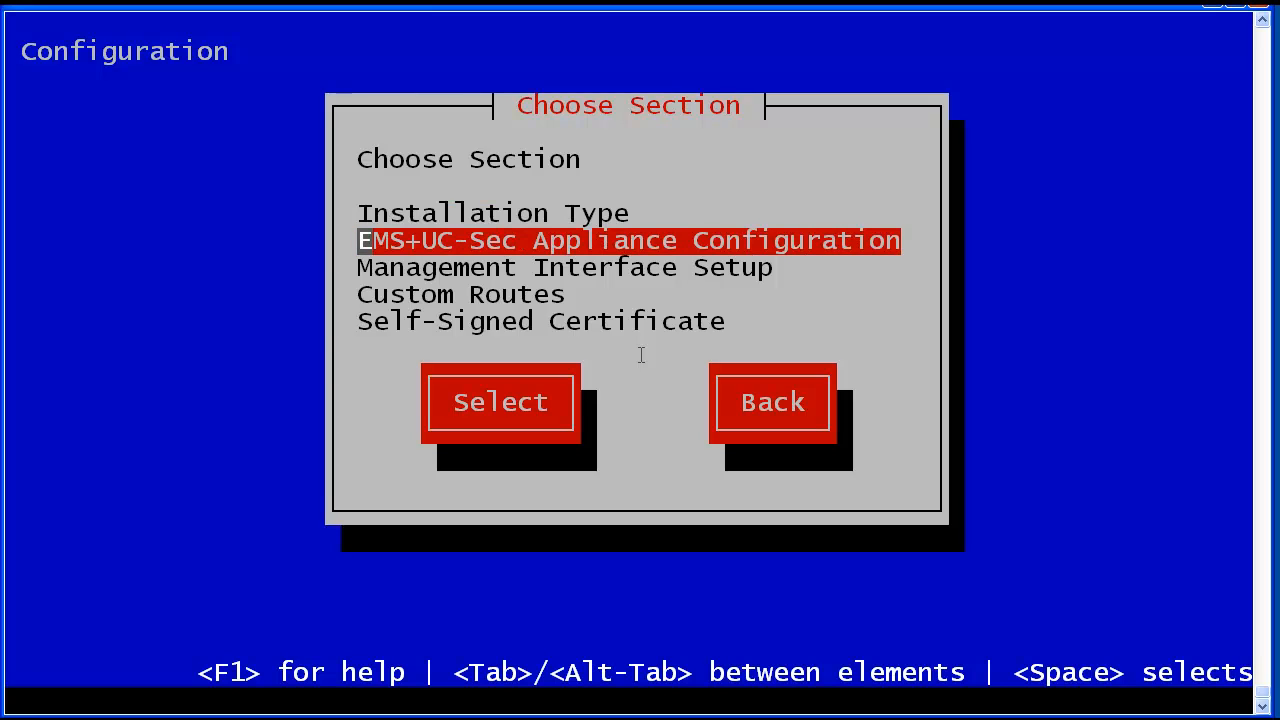
pyautogui.click(500, 400)
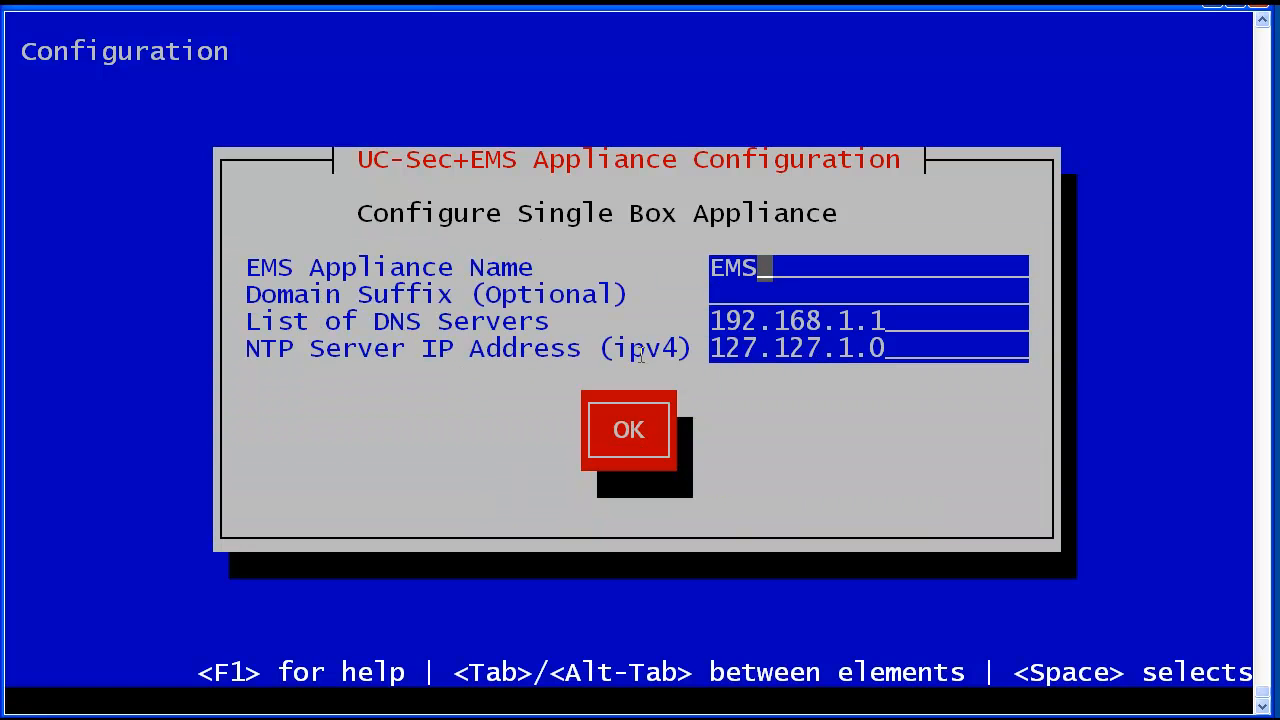
pyautogui.write('av')
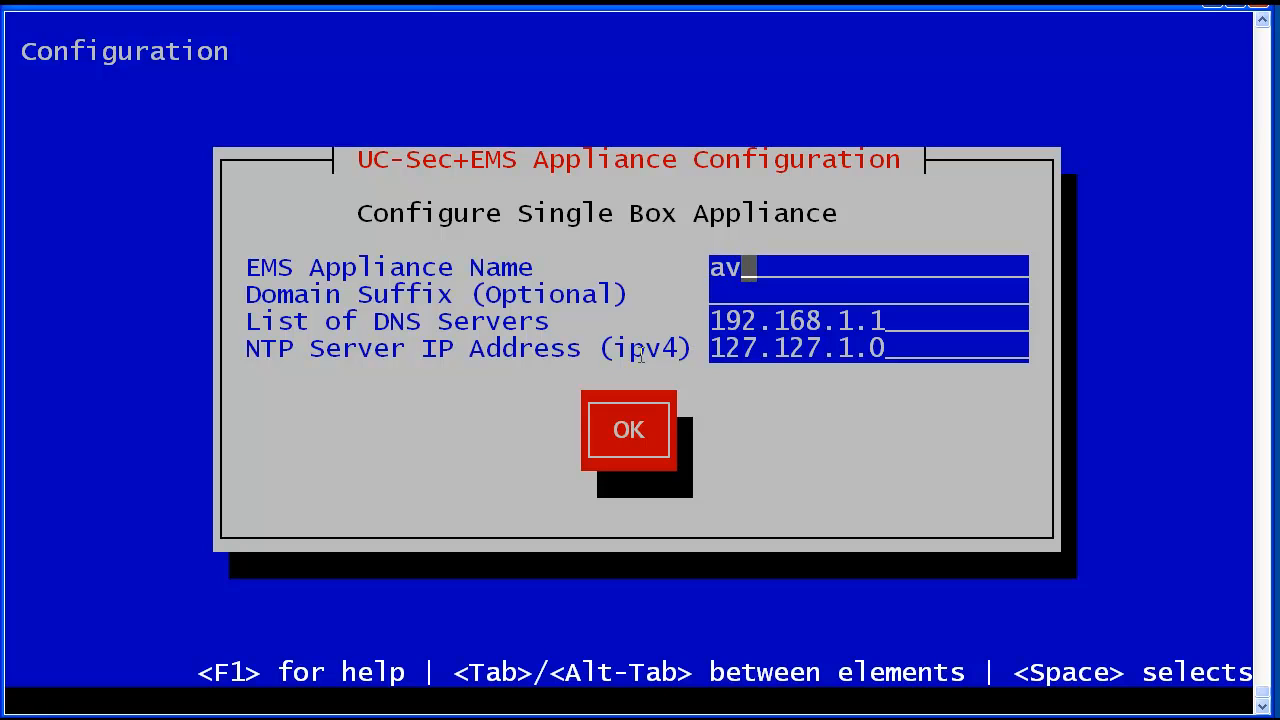
pyautogui.write('ayasbce')
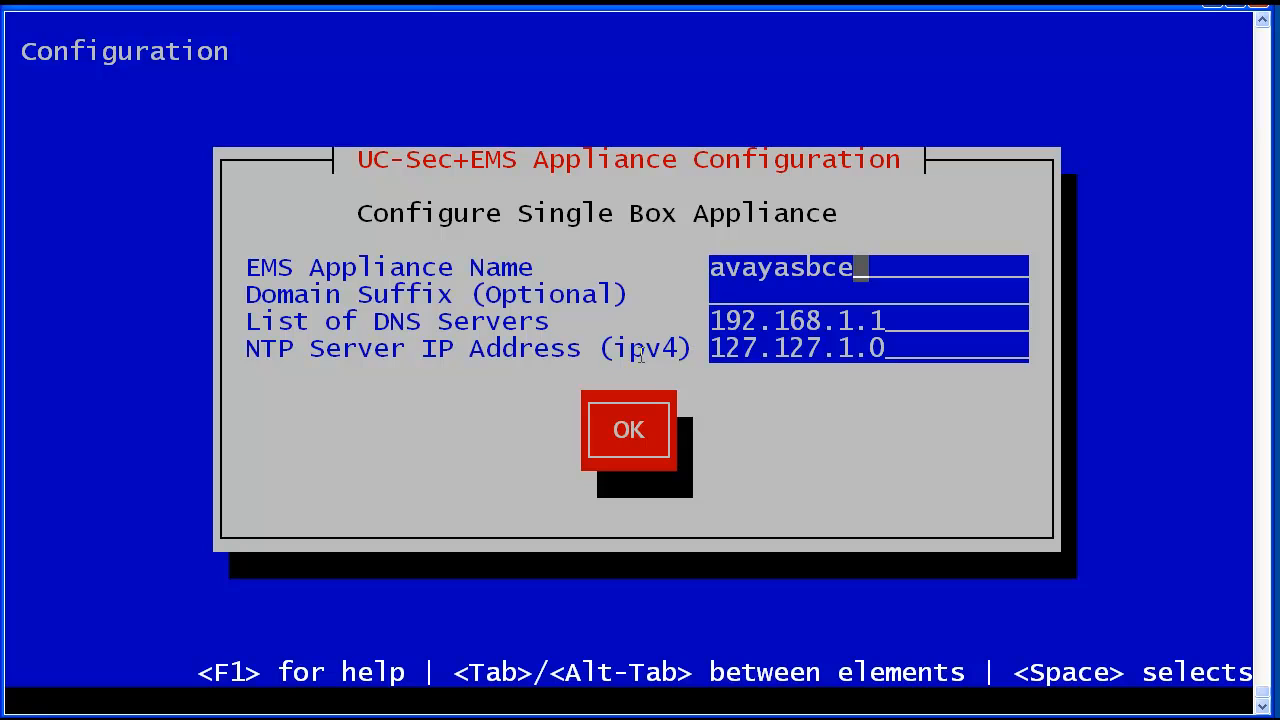
pyautogui.write('avaya.c')
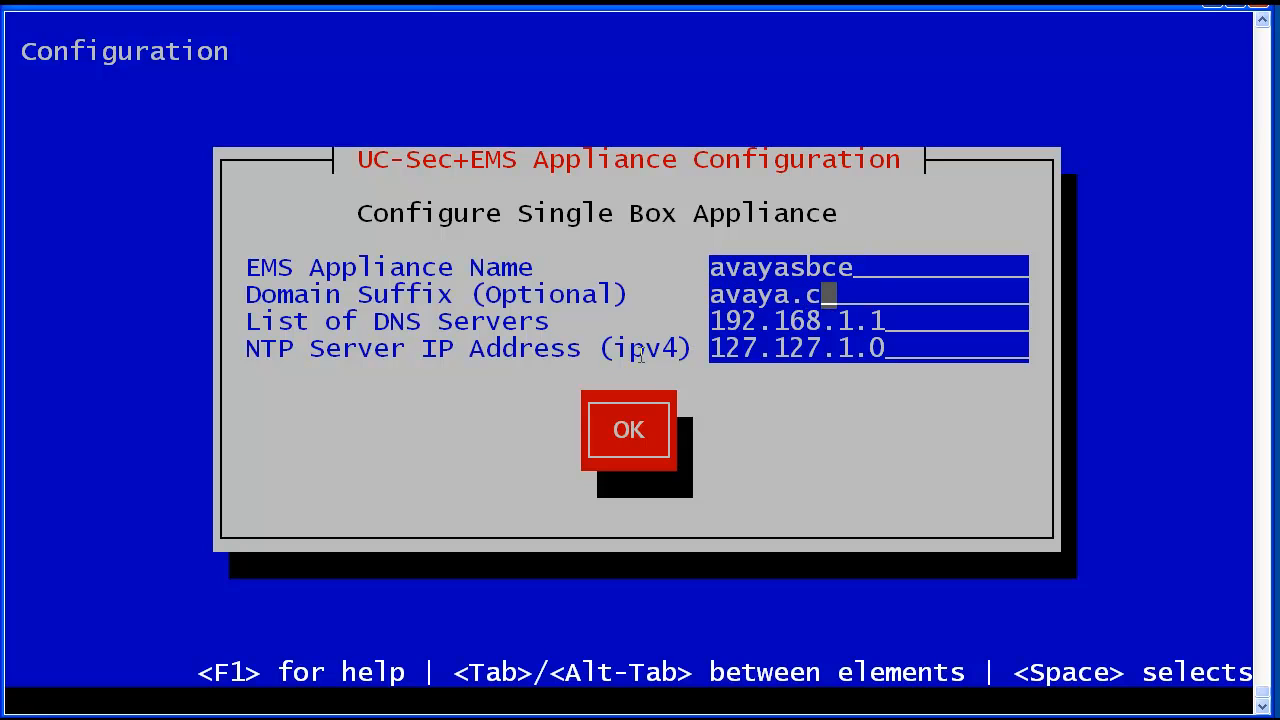
pyautogui.write('om')
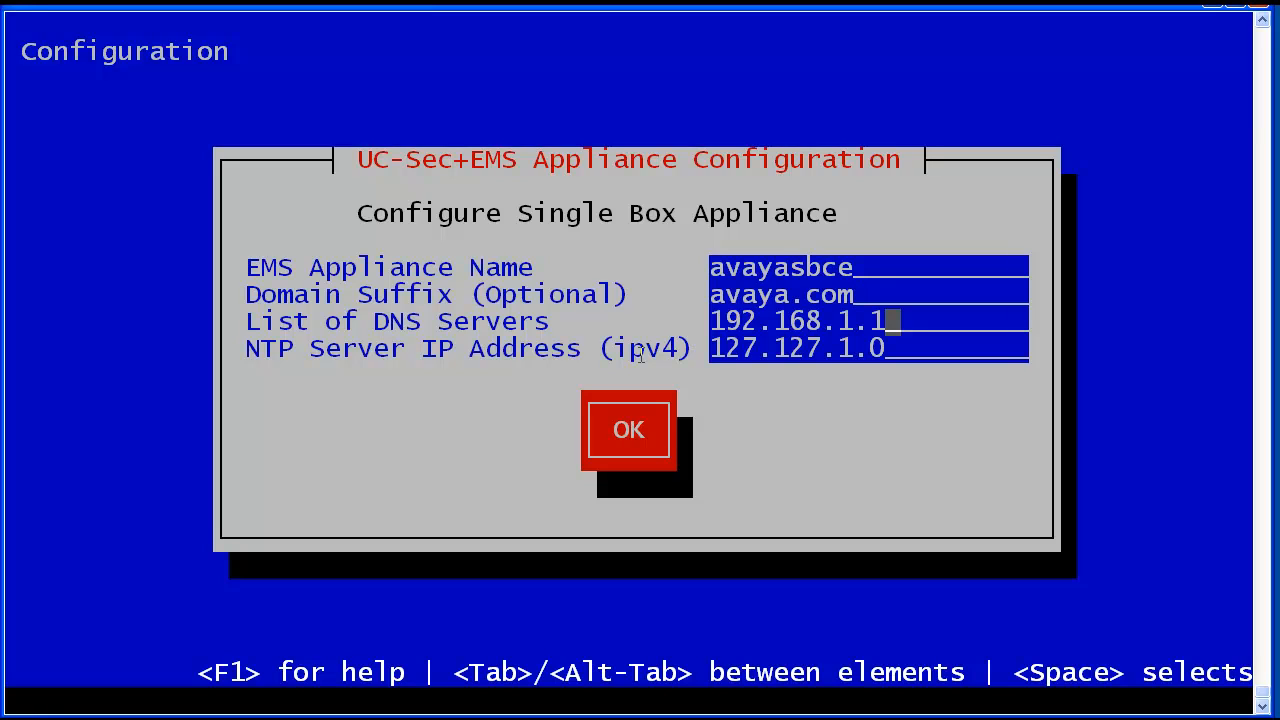
# Set DNS servers 192.168.1.1 and 192.168.1.2 and NTP 192.168.1.3, then save.
pyautogui.write(',192.')
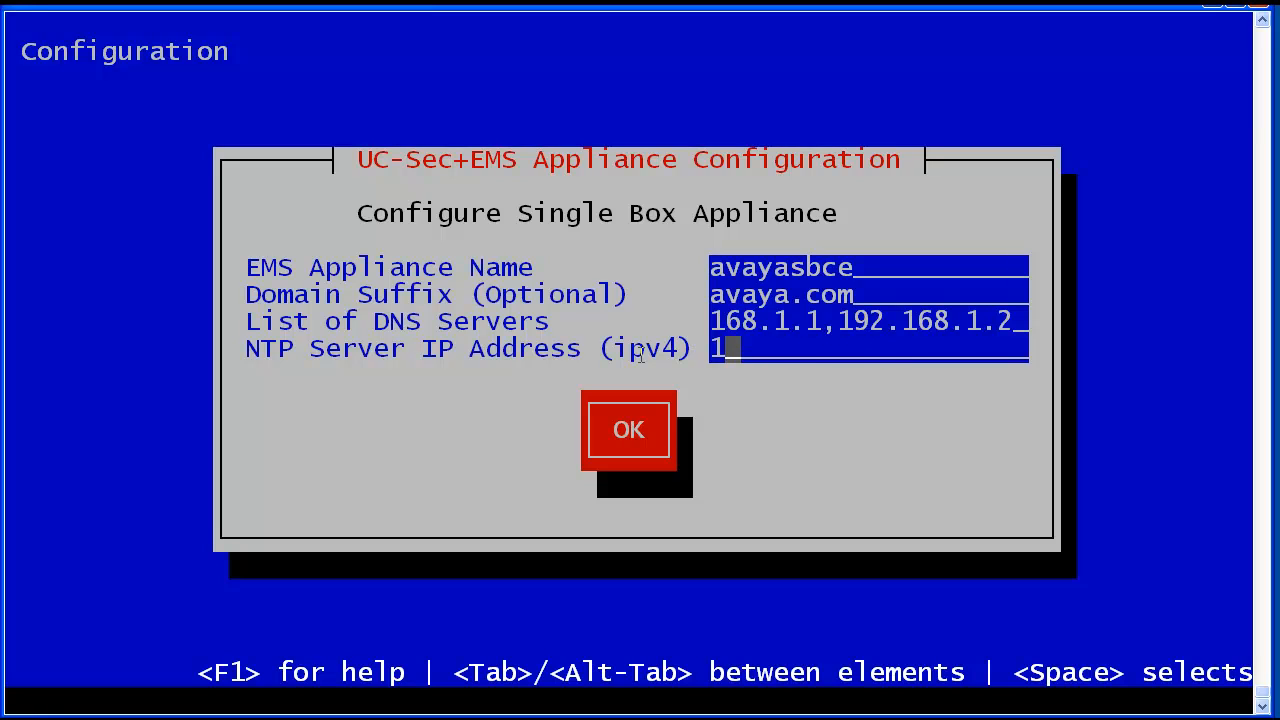
pyautogui.write('92.168.1.')
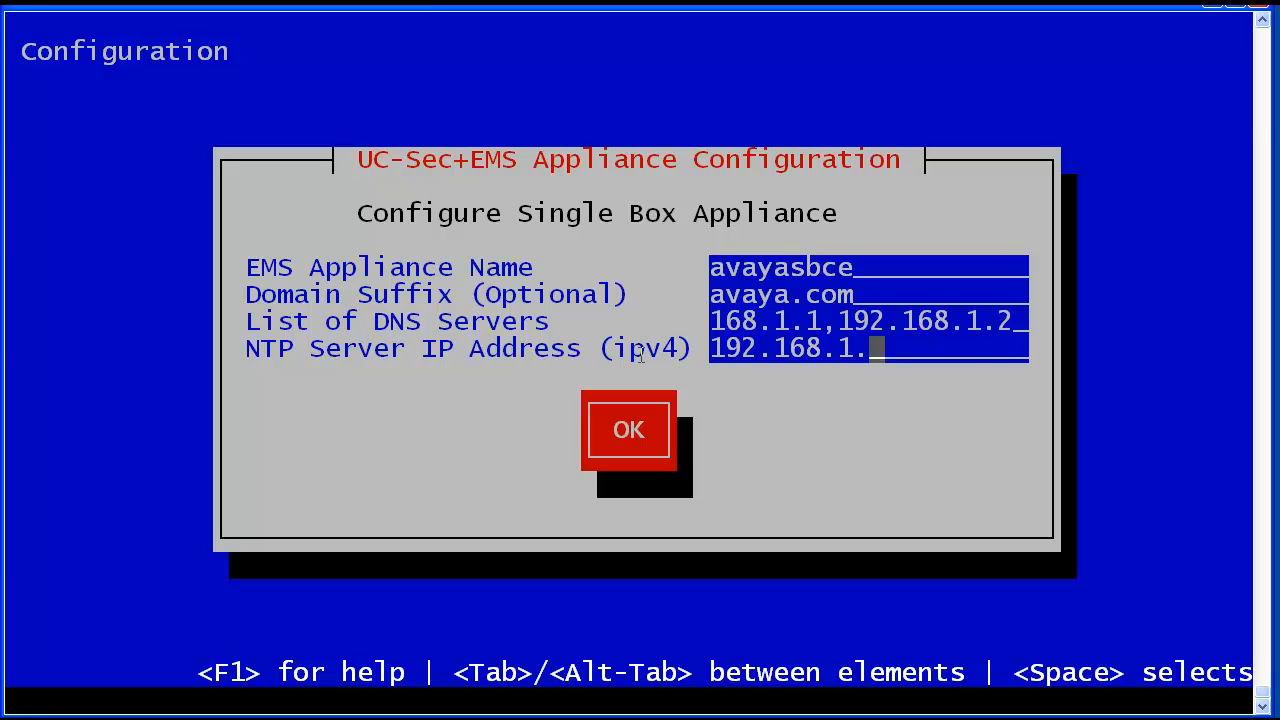
pyautogui.write('3')
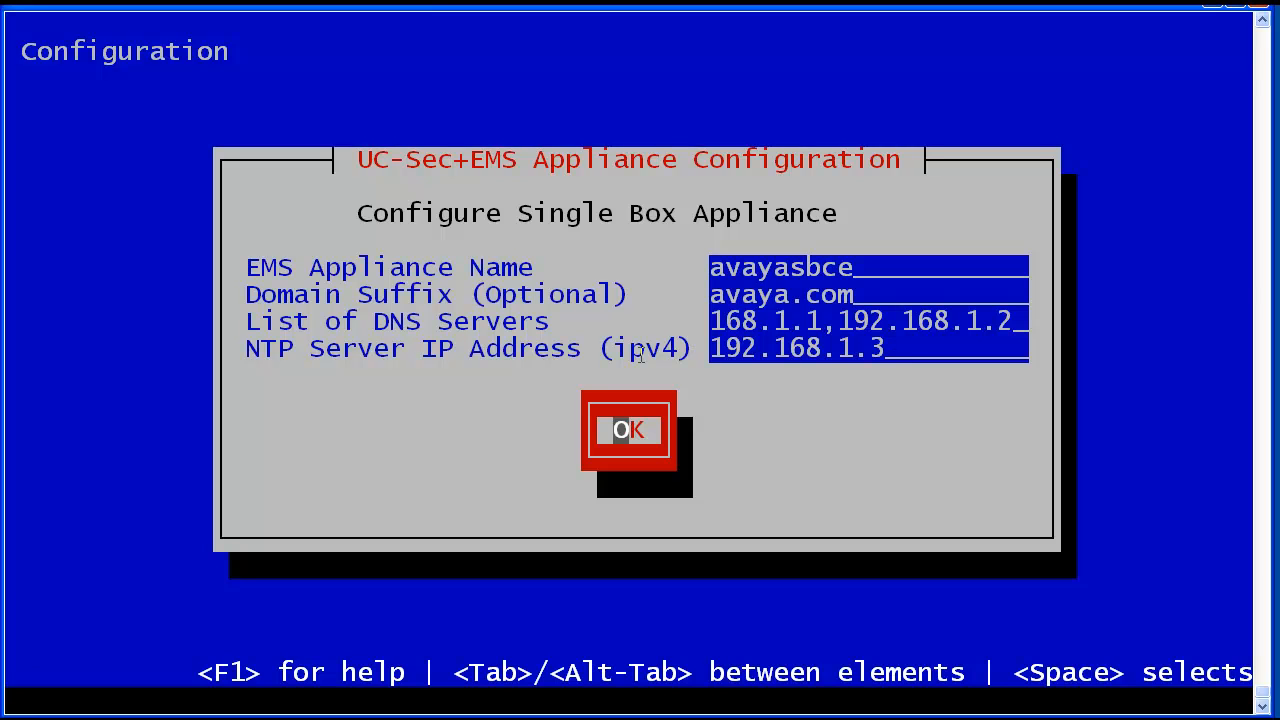
pyautogui.click(628, 430)
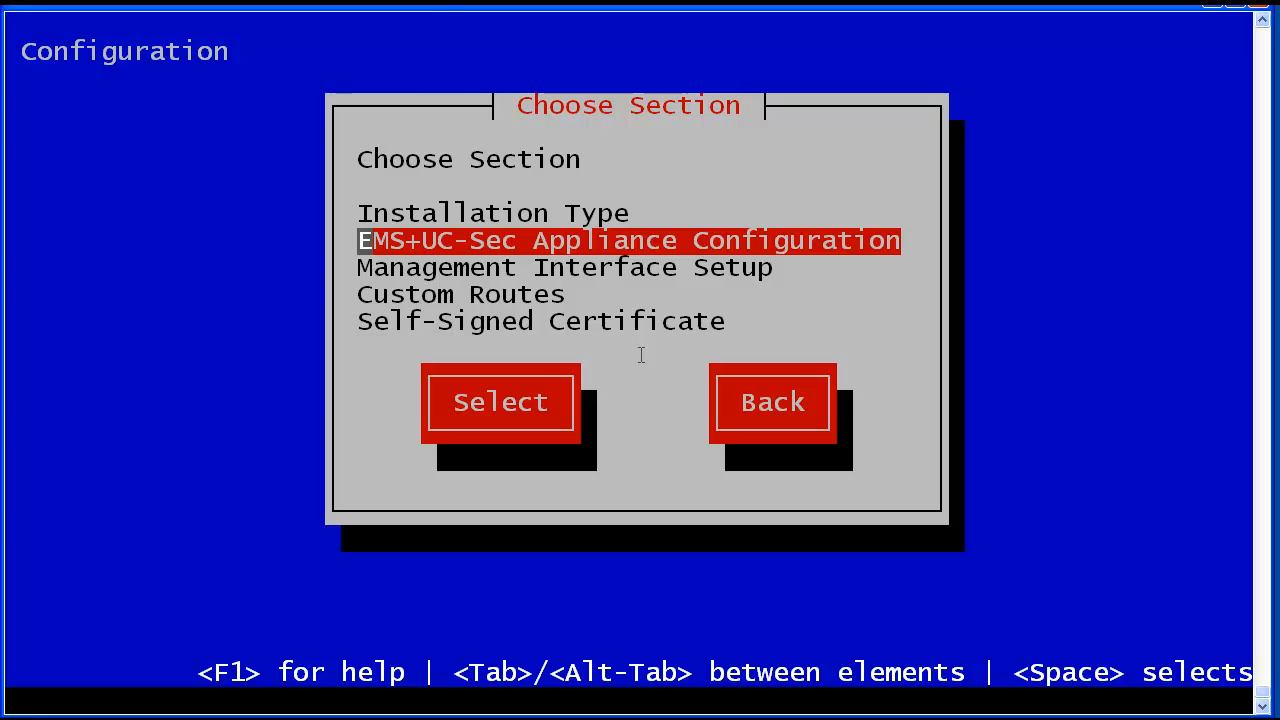
# In Management Interface Setup, give M1 the IP address 10.130.75.13.
pyautogui.press('Down')
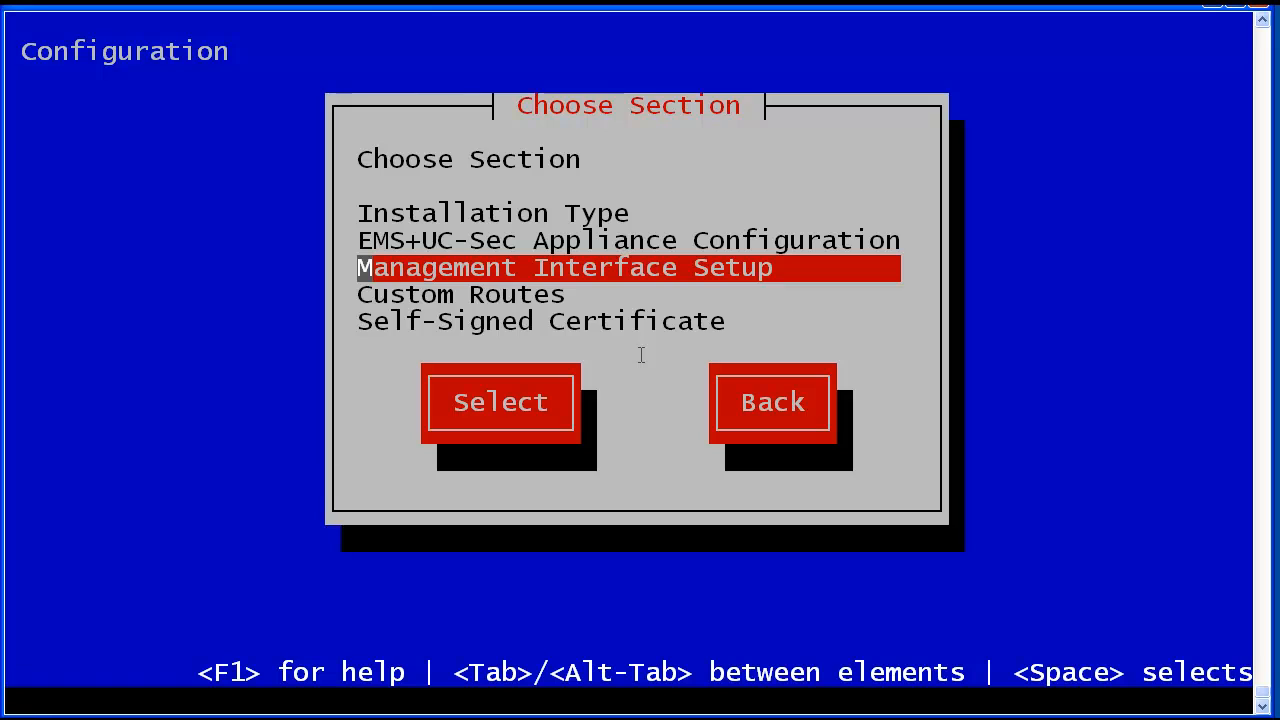
pyautogui.click(500, 400)
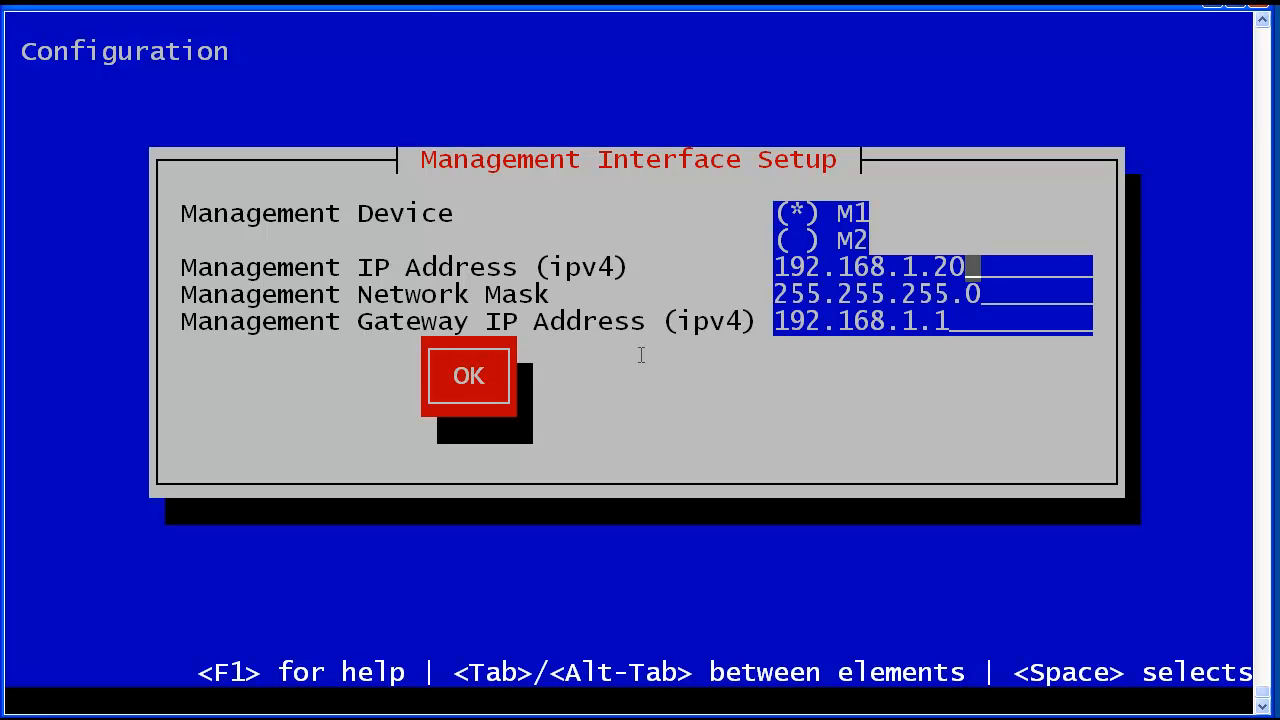
pyautogui.write('10')
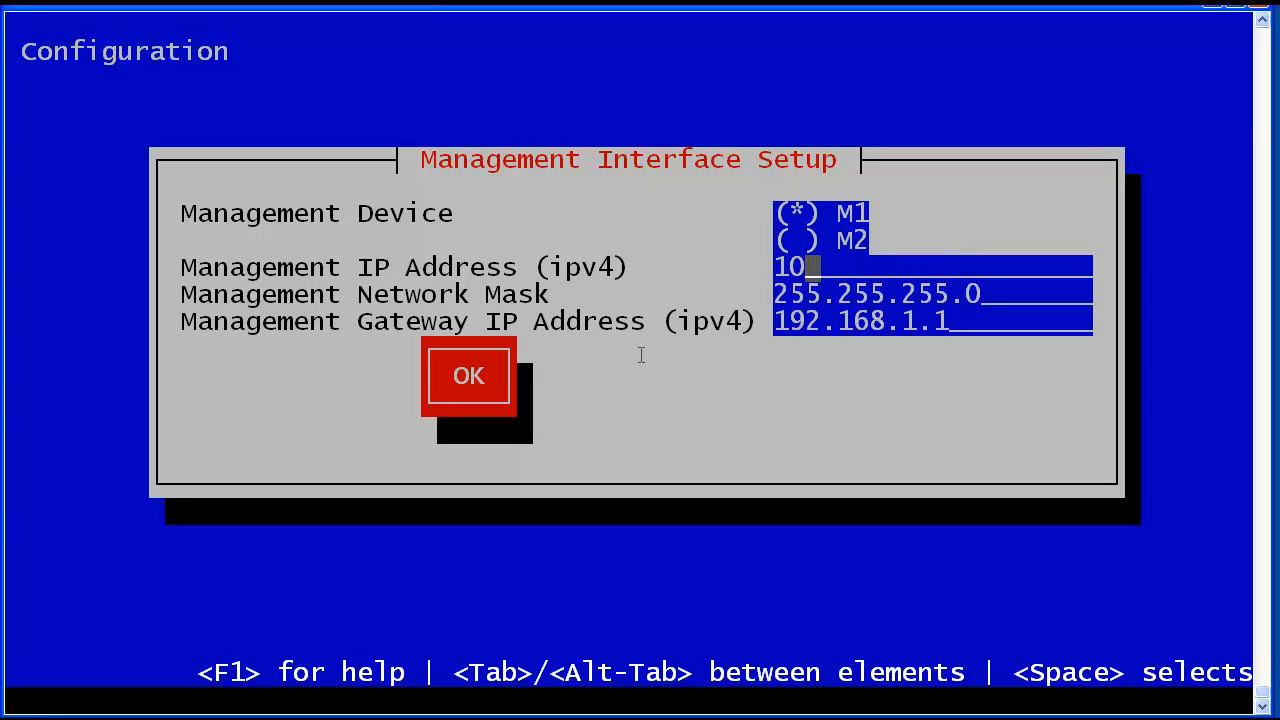
pyautogui.write('.130.75')
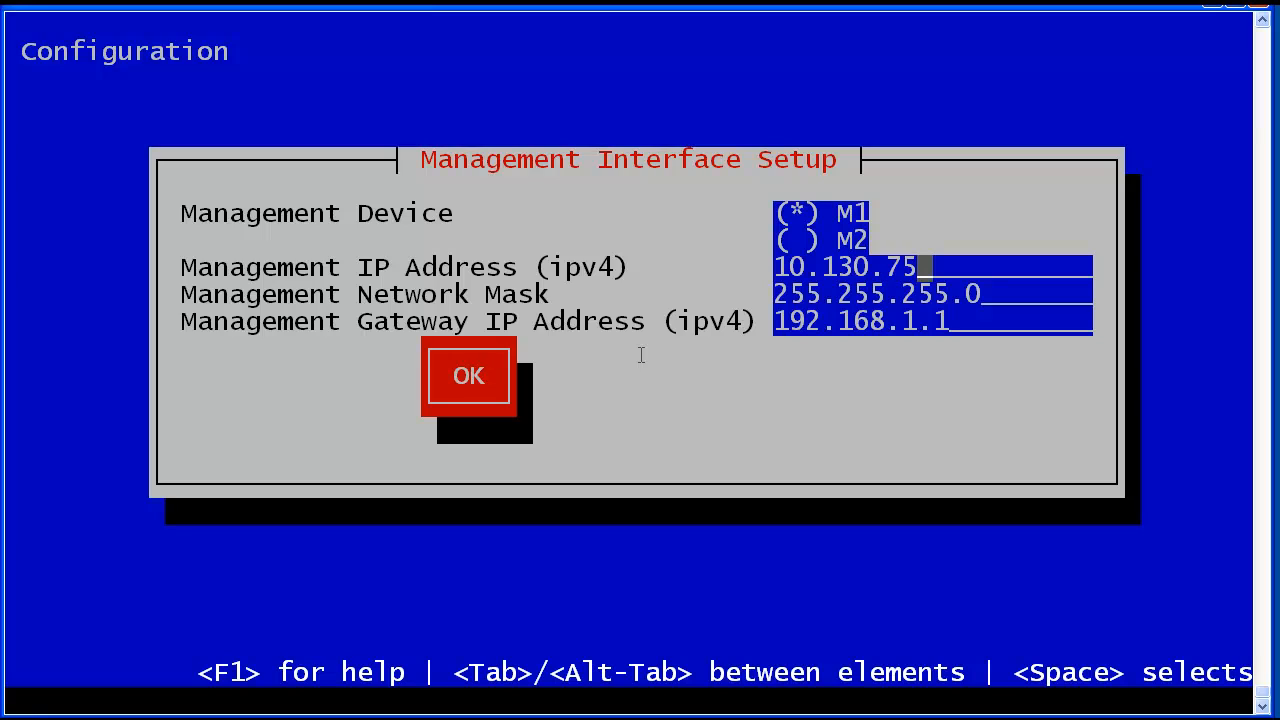
pyautogui.write('13')
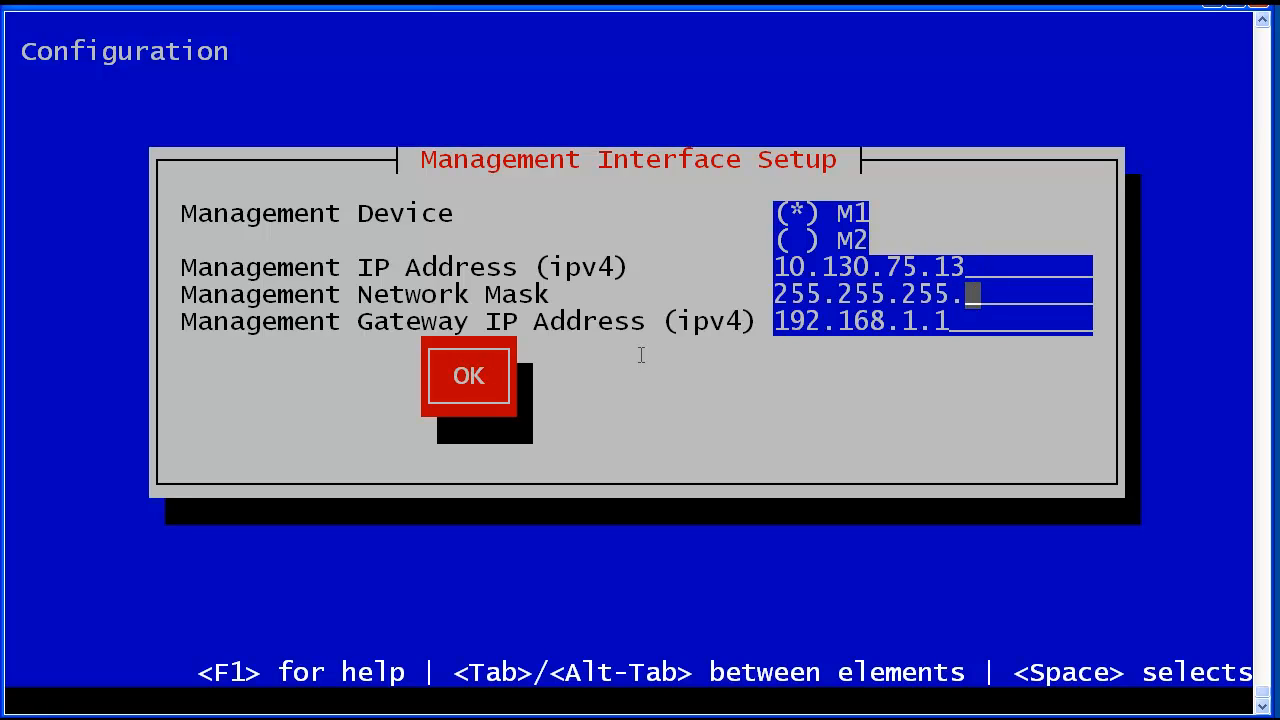
# Set mask 255.255.255.192 and gateway 10.130.75.1 and confirm the management settings.
pyautogui.write('192')
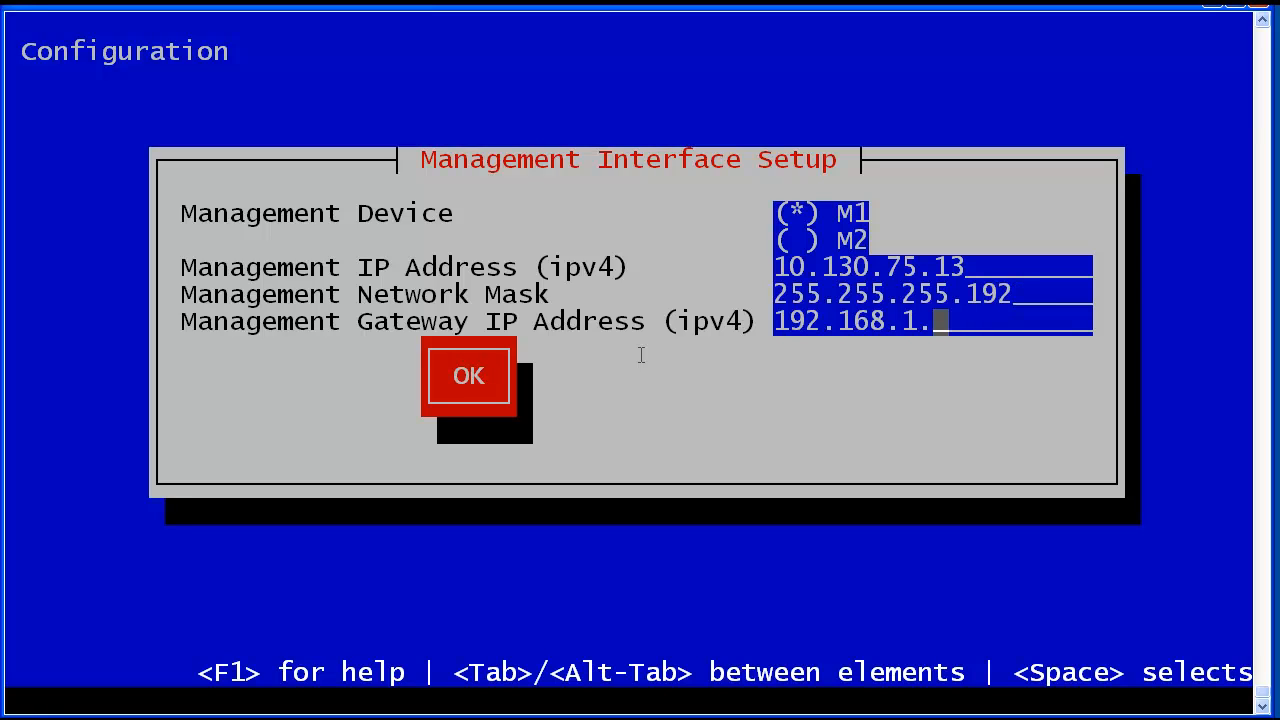
pyautogui.write('10.')
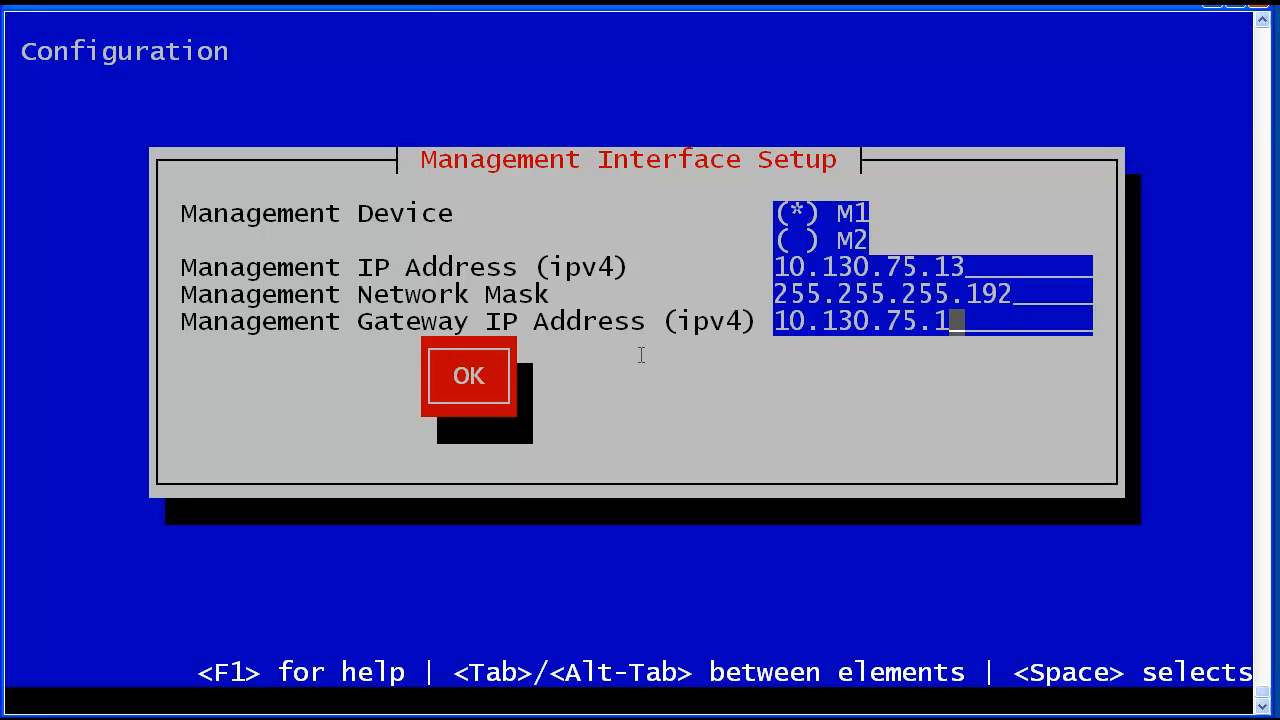
pyautogui.click(468, 376)
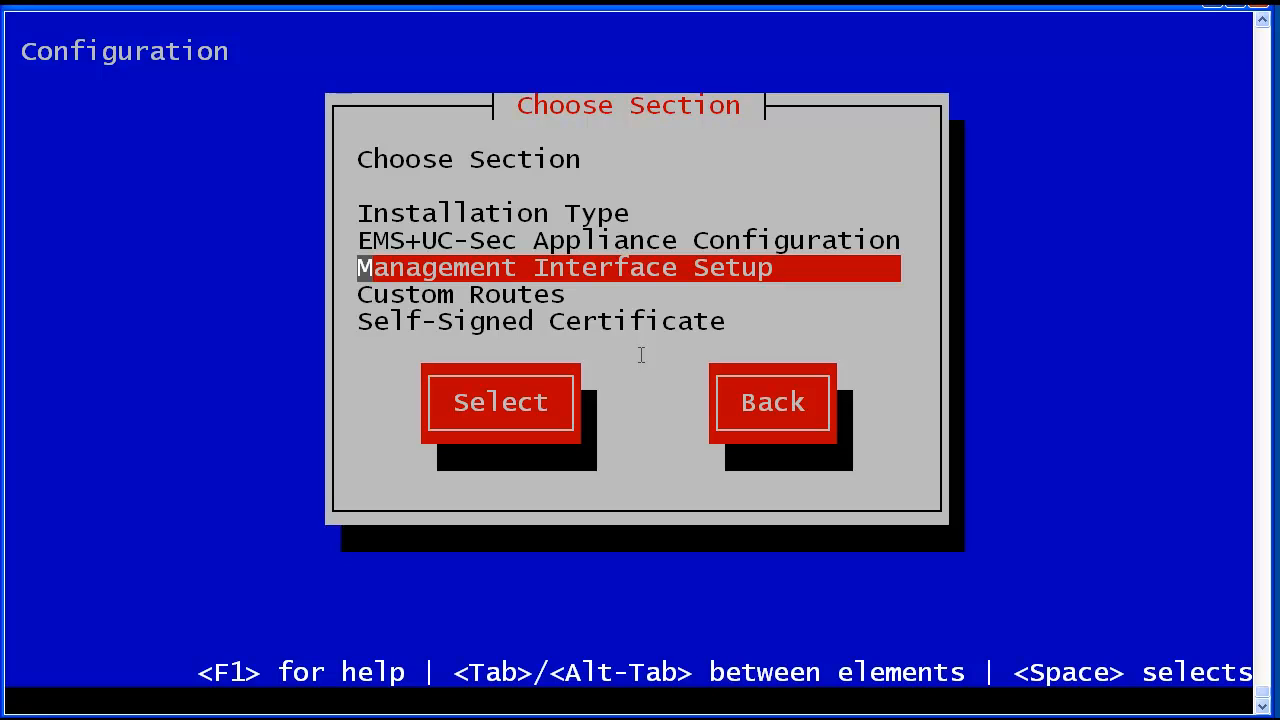
pyautogui.press('Down')
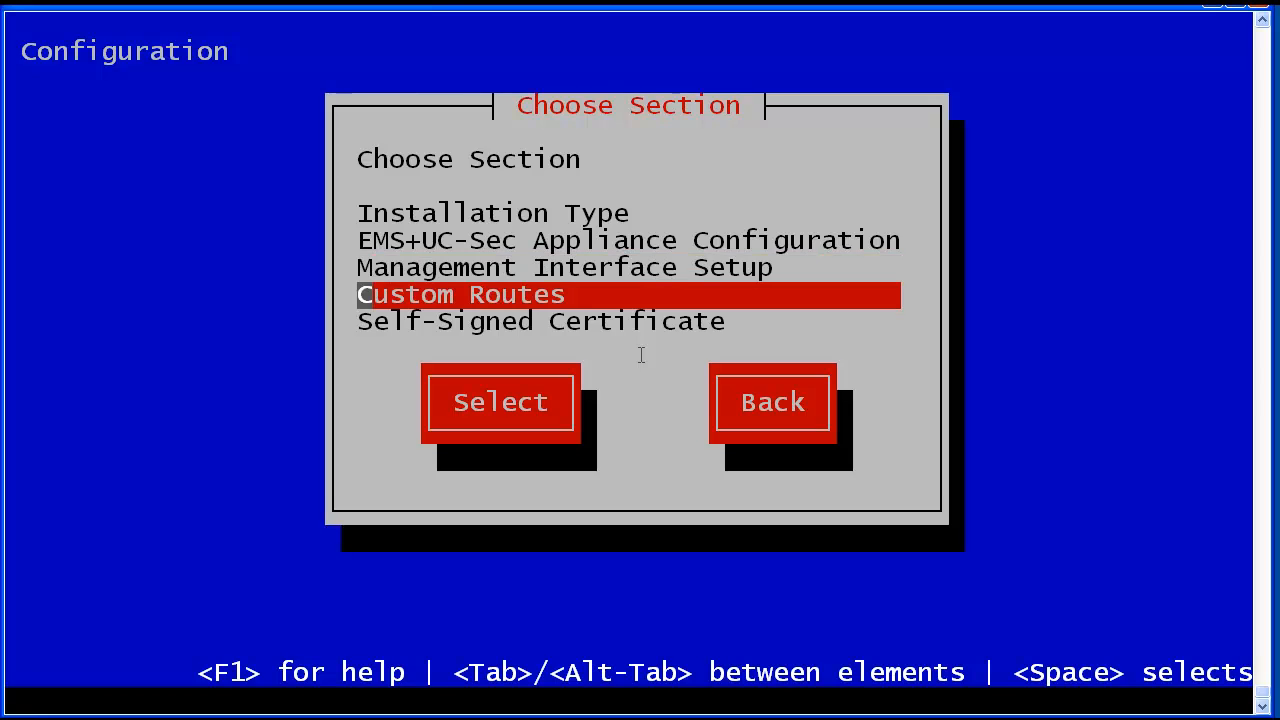
pyautogui.click(500, 400)
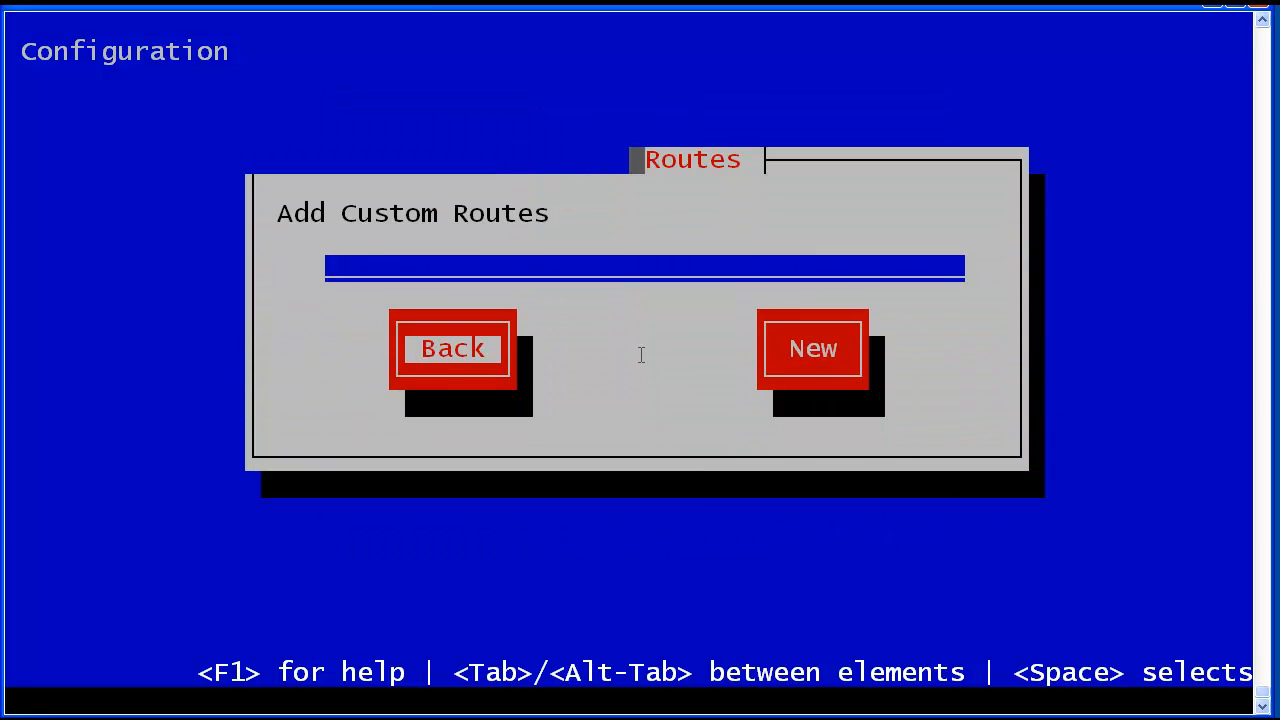
pyautogui.click(452, 348)
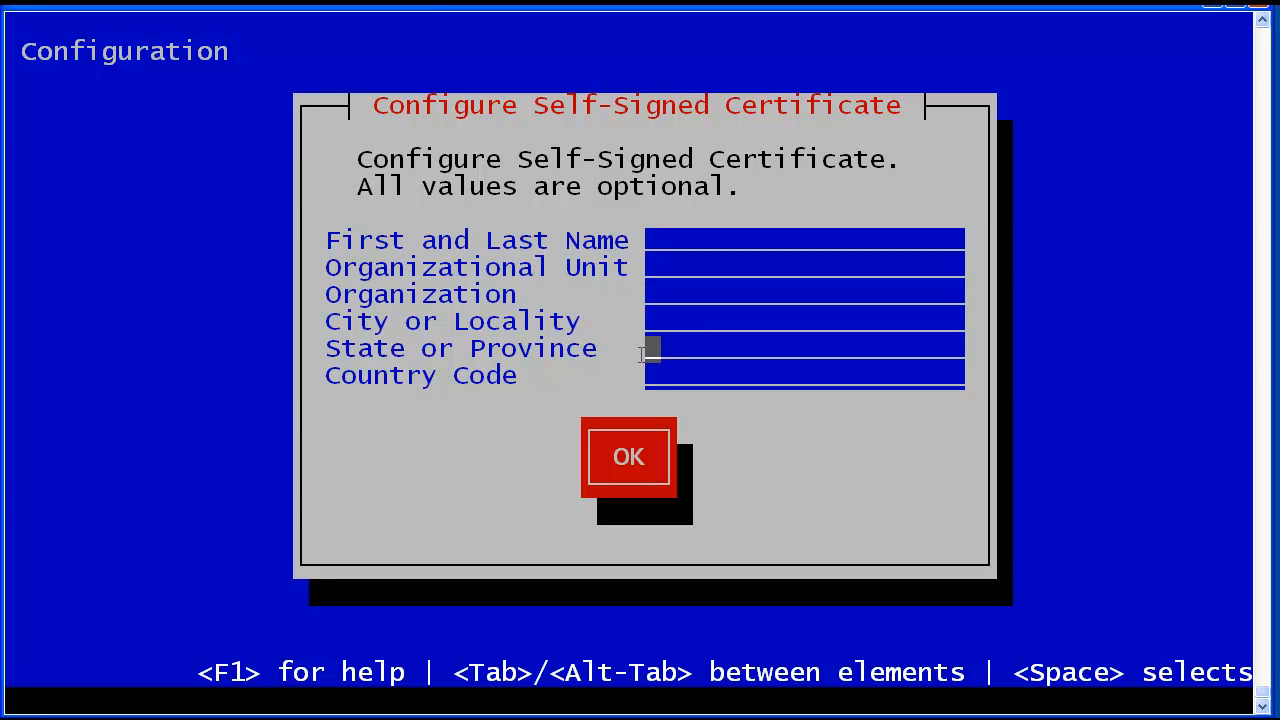
pyautogui.click(628, 456)
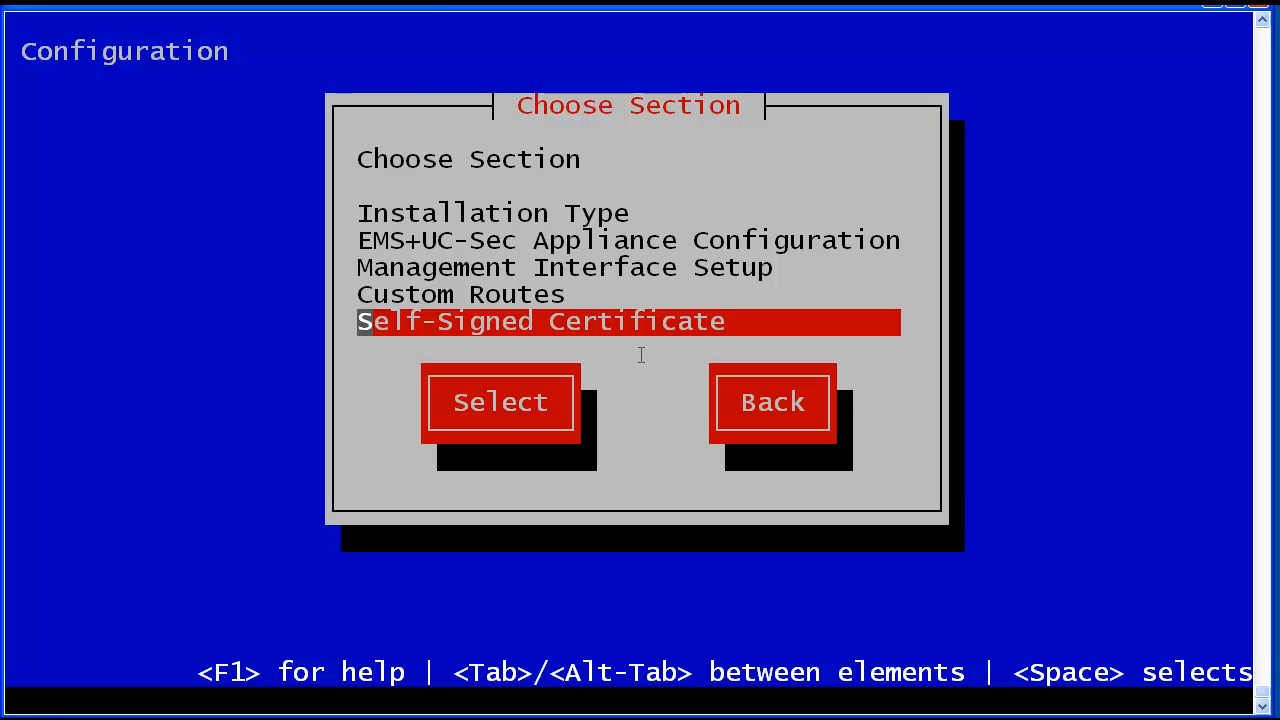
# Return to the main UC-Sec menu, look into UC-Sec Operations and come back.
pyautogui.press('Tab')
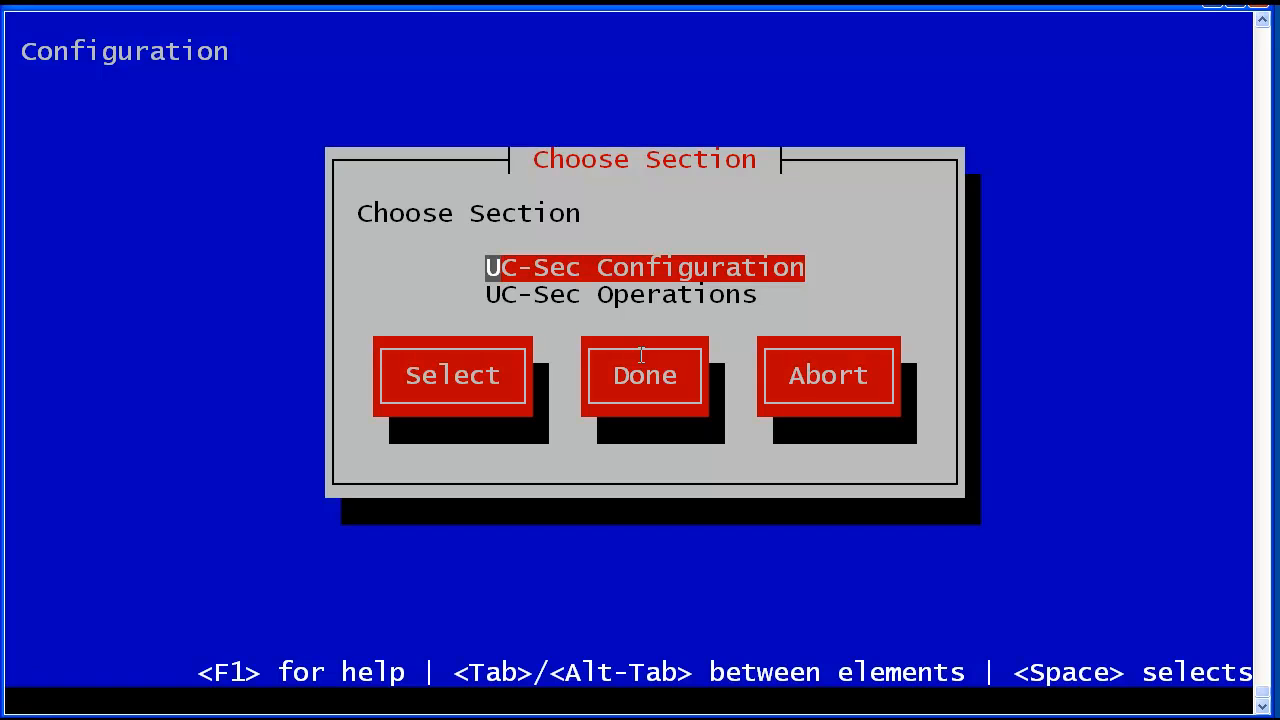
pyautogui.press('Down')
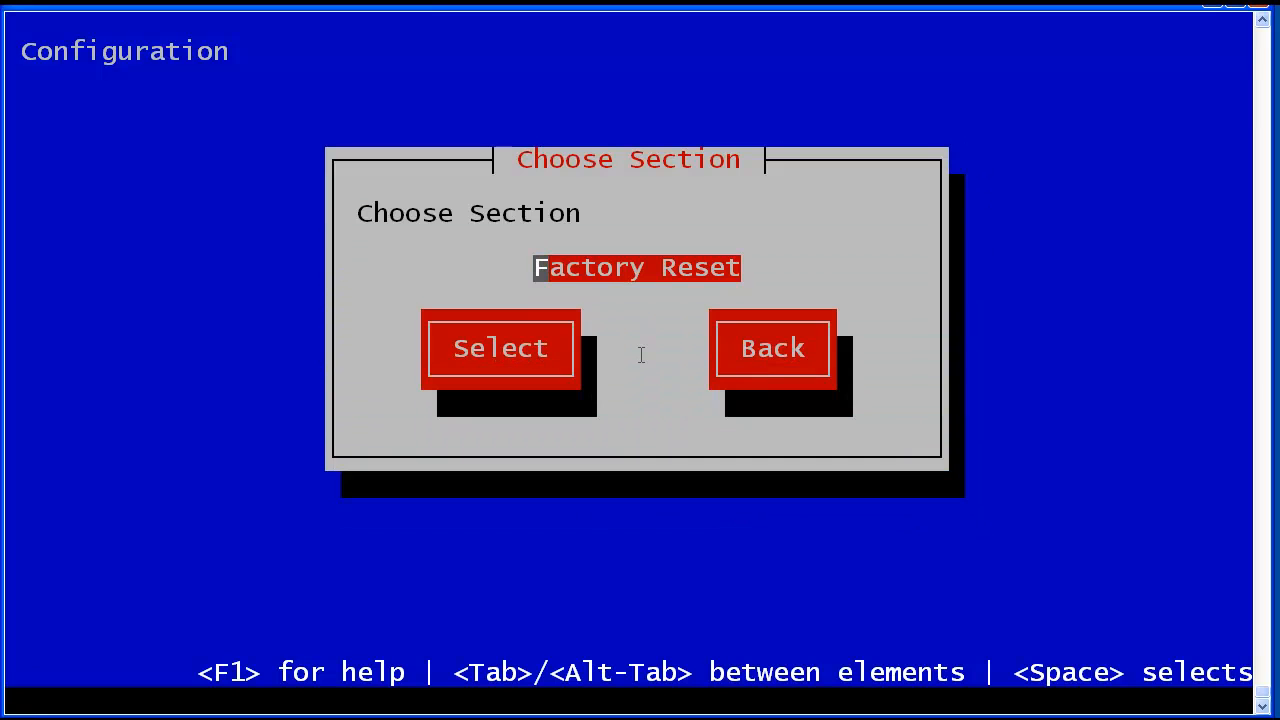
pyautogui.press('Tab')
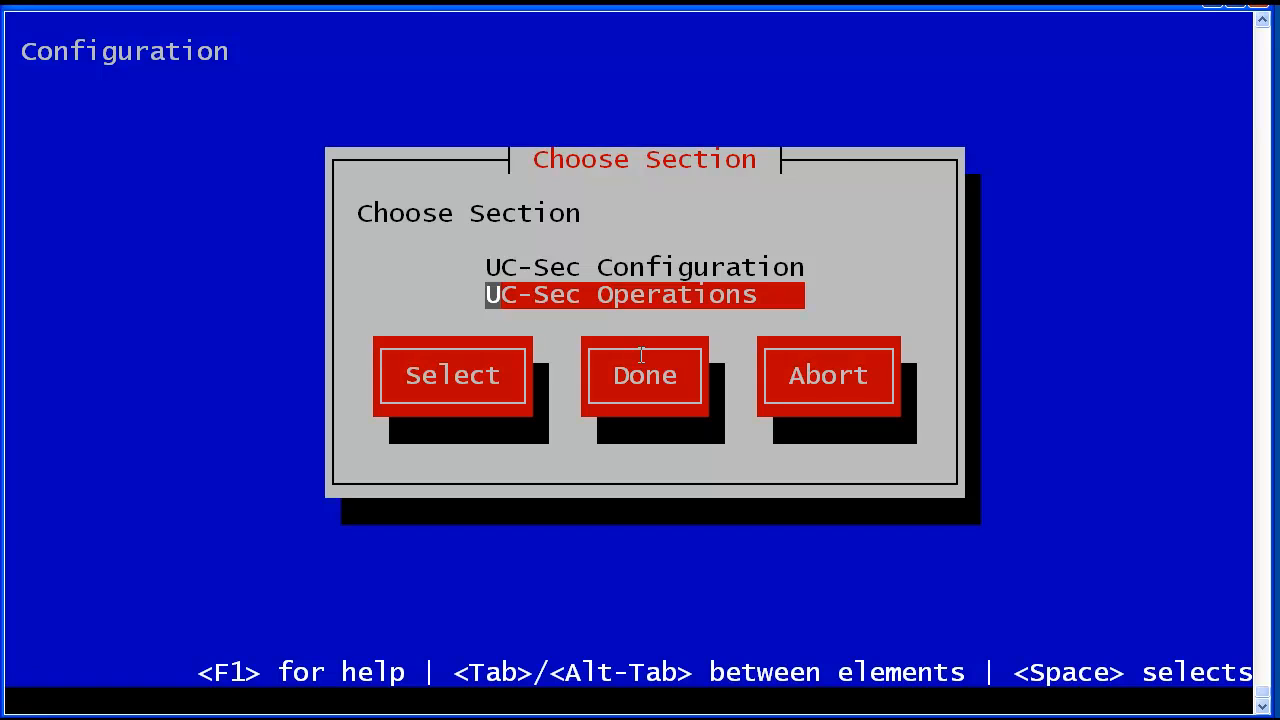
# Highlight UC-Sec Configuration and submit it so the configuration starts applying.
pyautogui.press('Up')
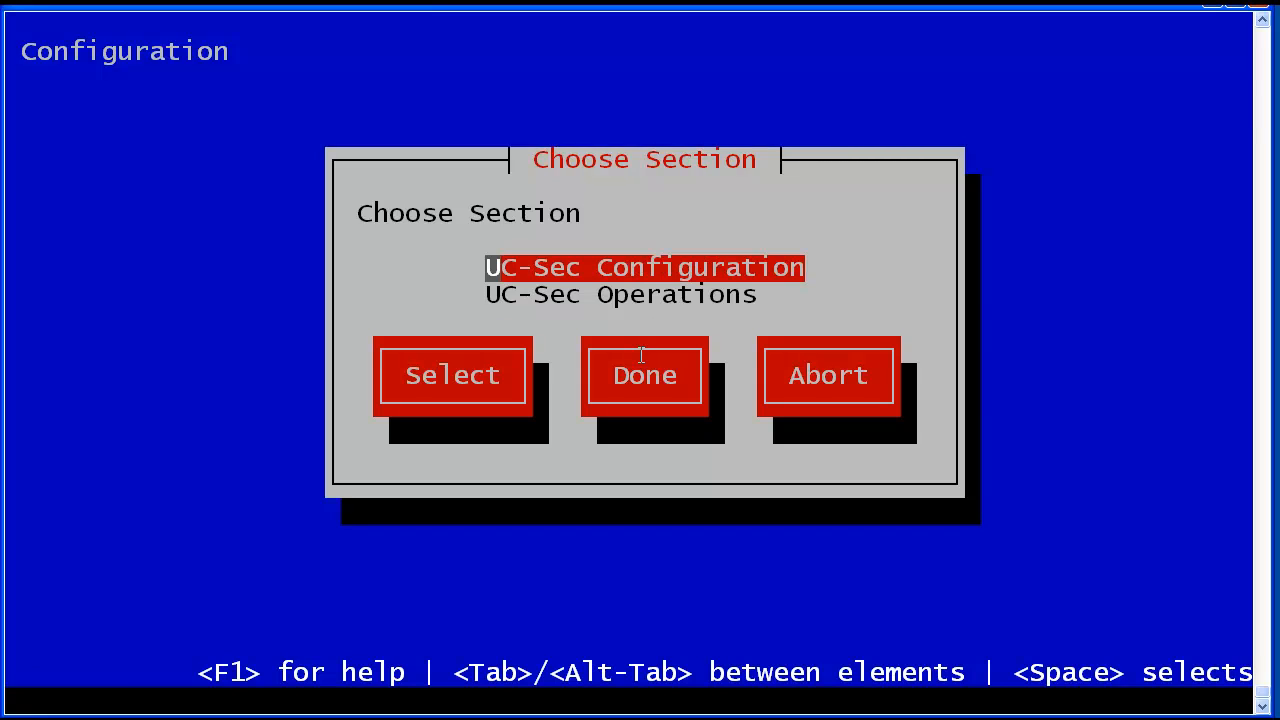
pyautogui.press('Tab')
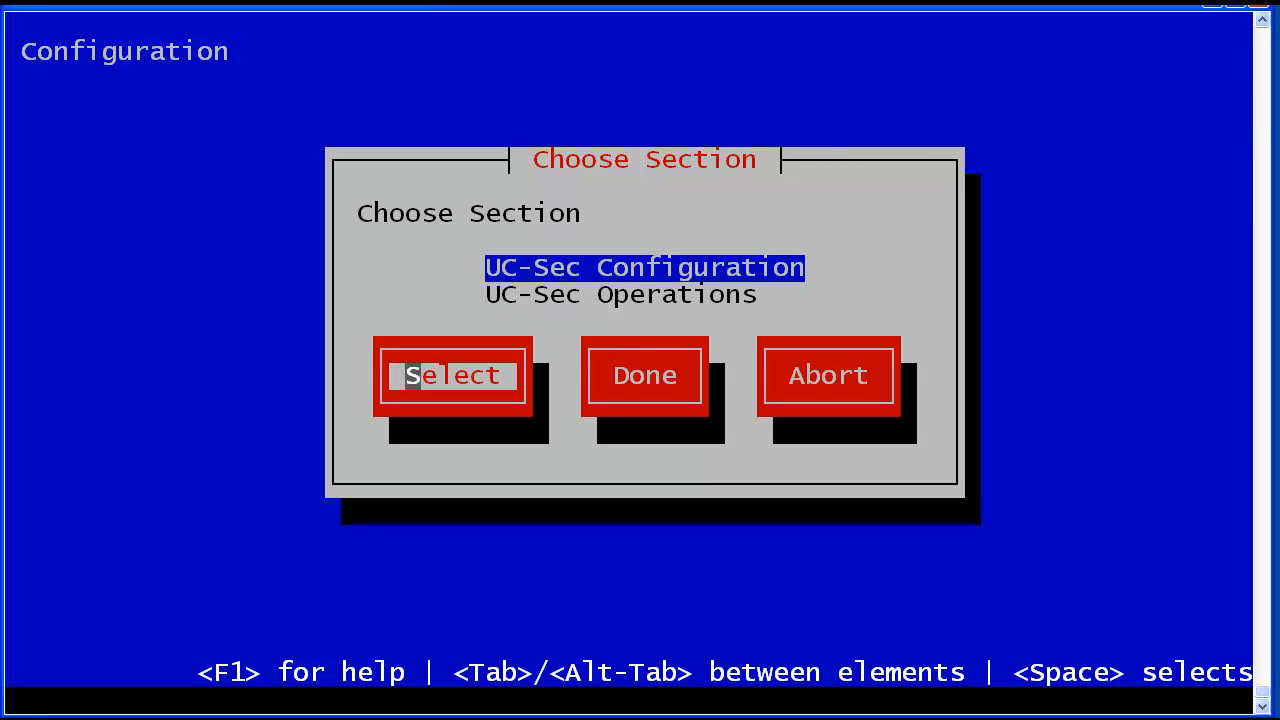
pyautogui.press('Tab')
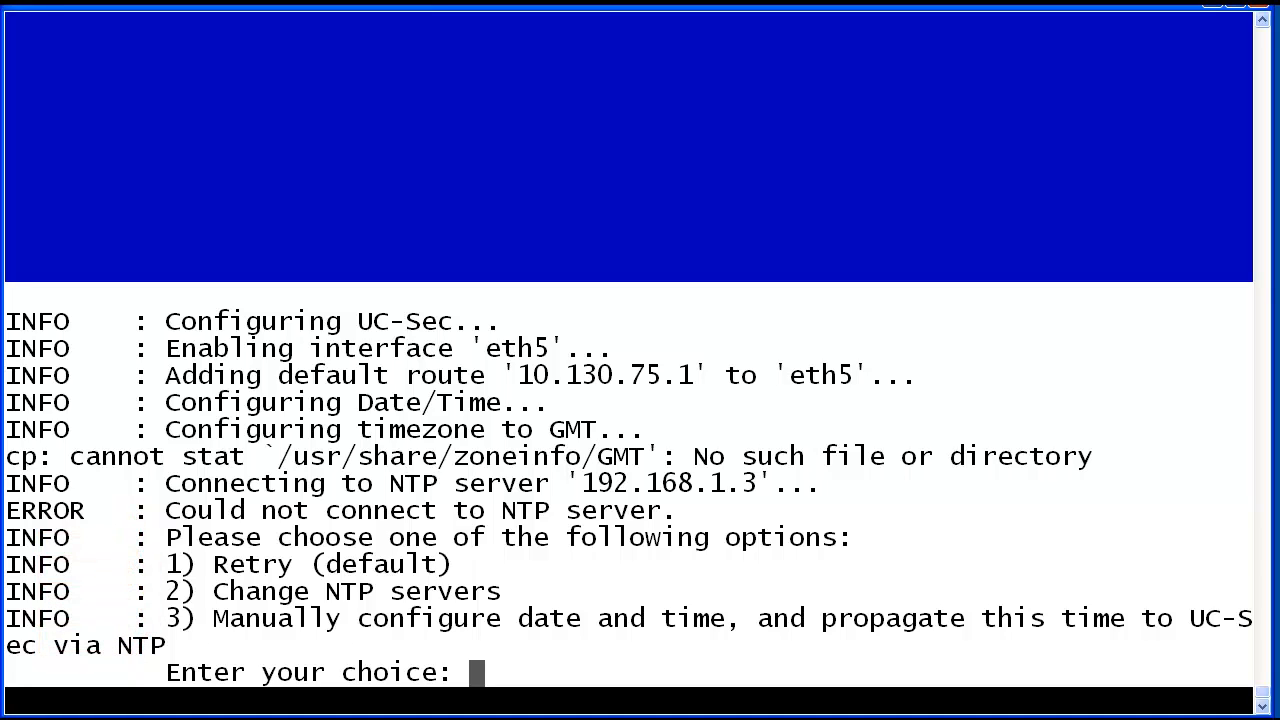
# Answer the NTP failure prompt with option 3 to set date and time manually.
pyautogui.write('3')
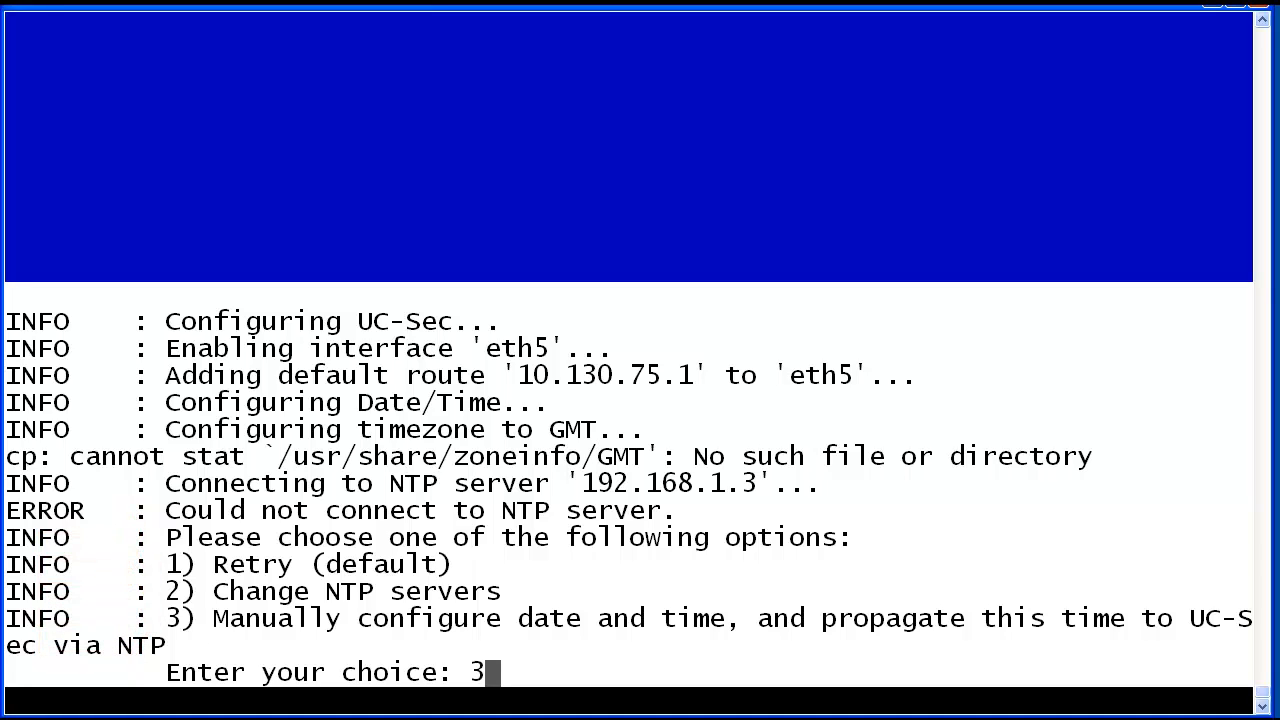
pyautogui.press('Return')
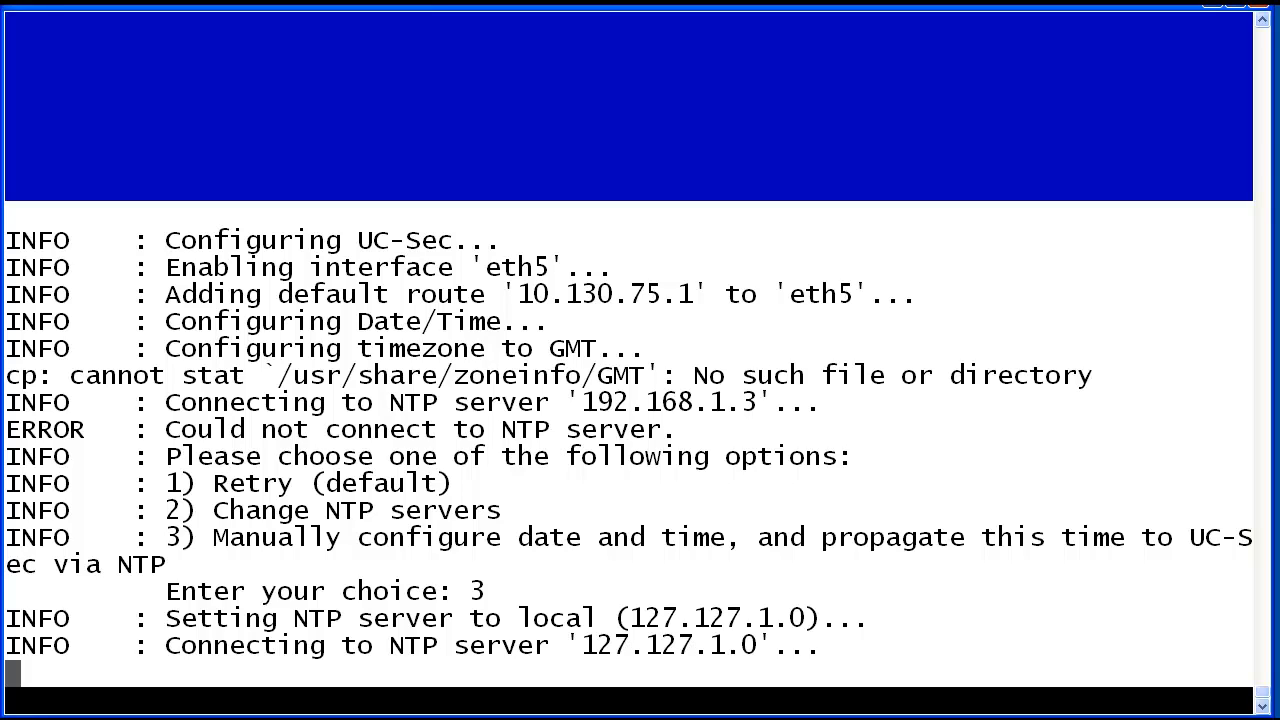
pyautogui.scroll(-3)
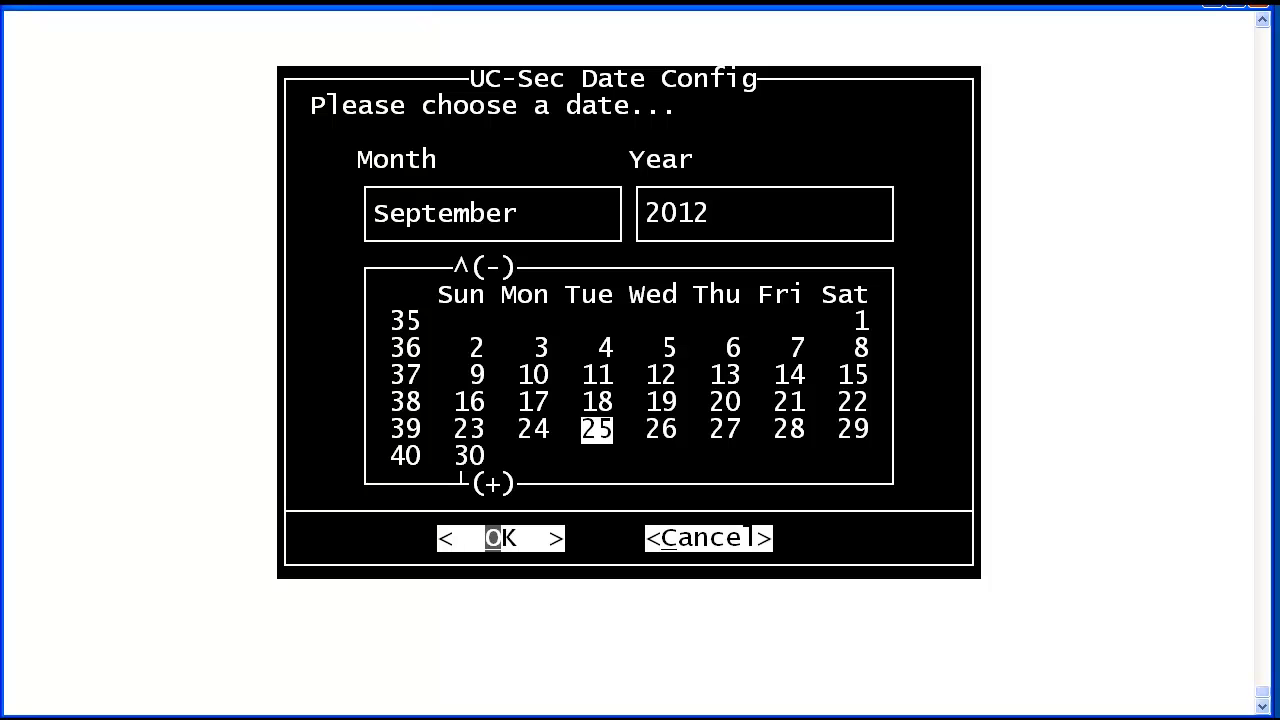
# Accept the date September 25, 2012 and the time 13:48:25.
pyautogui.click(500, 538)
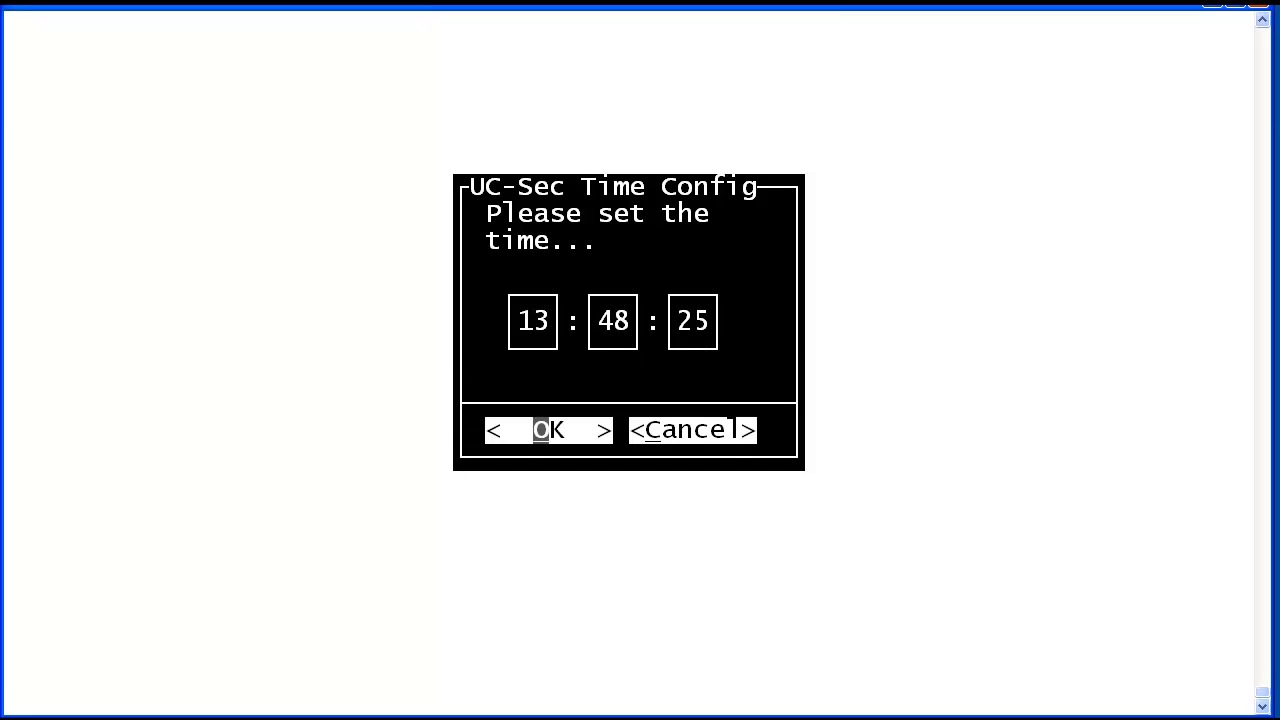
pyautogui.click(548, 428)
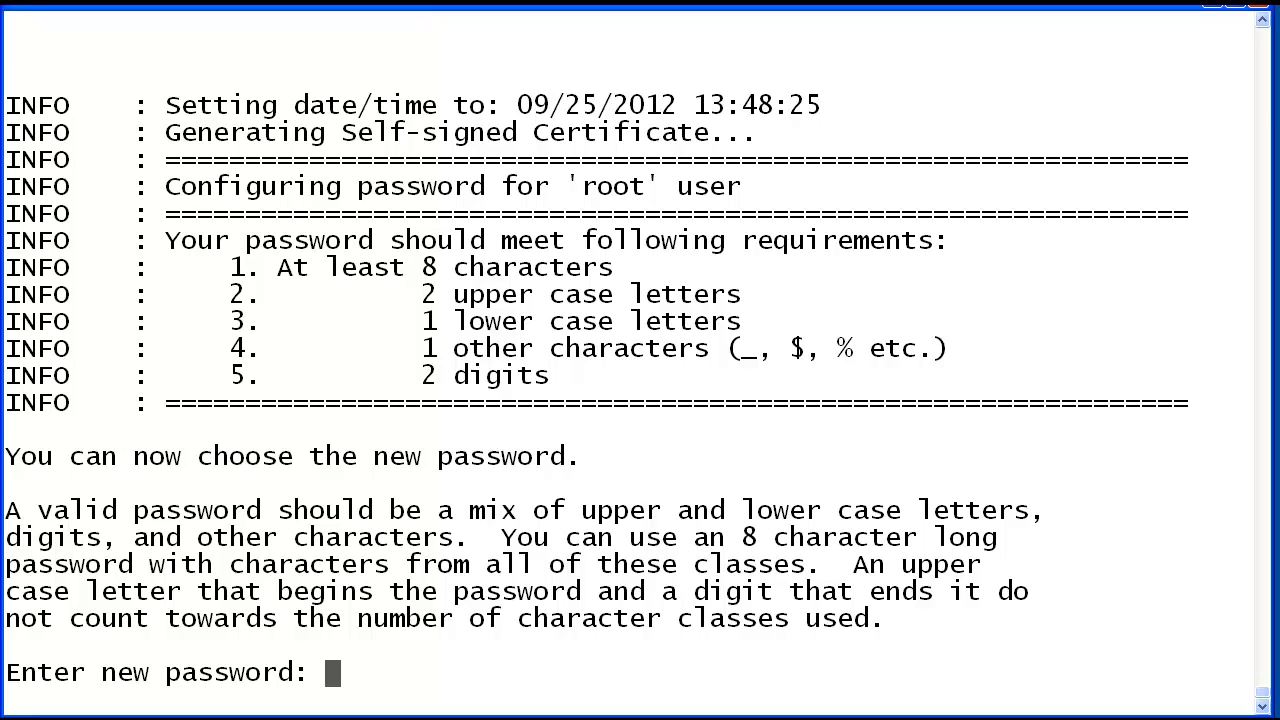